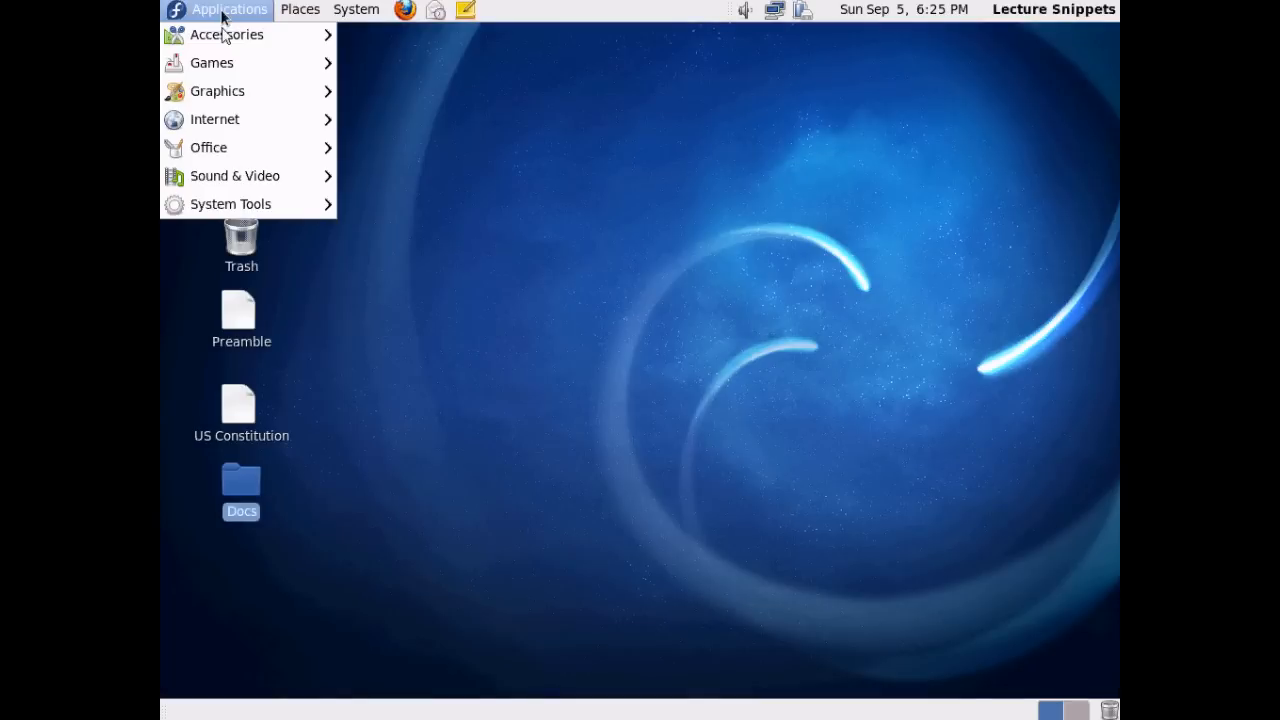
mouse_move(230, 204)
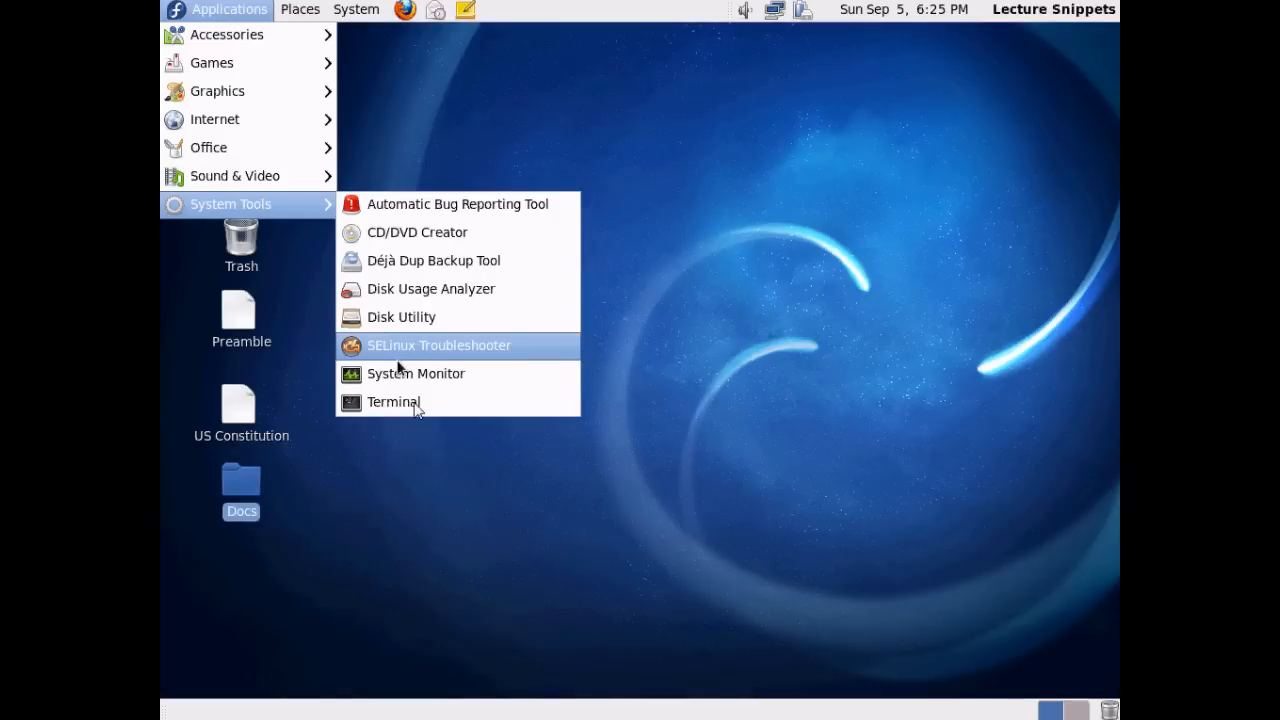
Step: Launch a GNOME Terminal window from the Applications menu
click(393, 401)
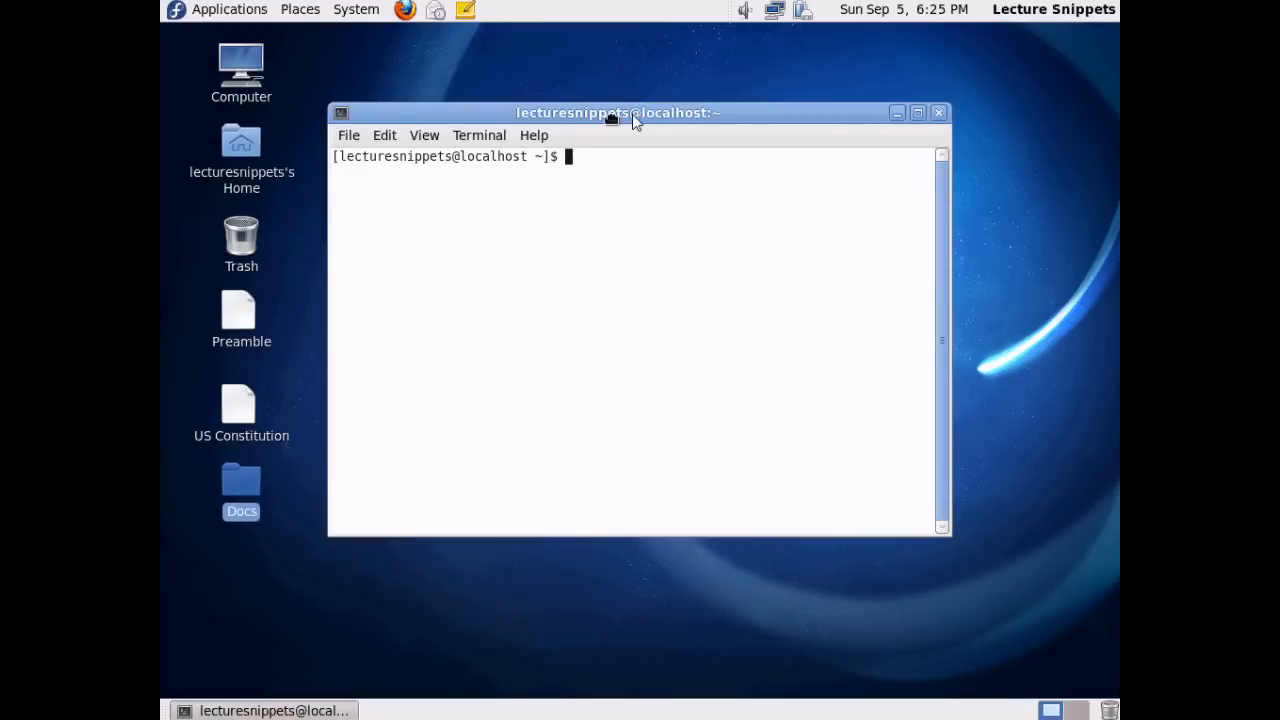
Step: Nudge the window right, cd into Desktop, and list its contents
drag(618, 112, 679, 107)
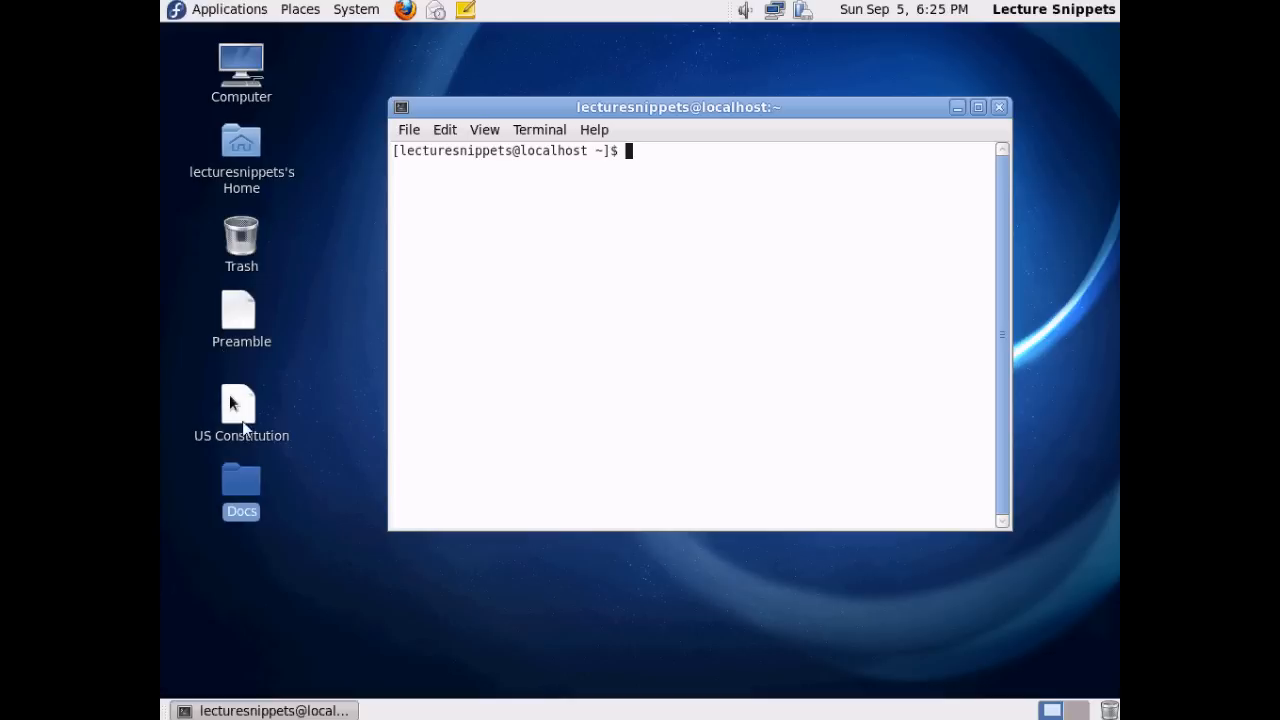
mouse_move(245, 343)
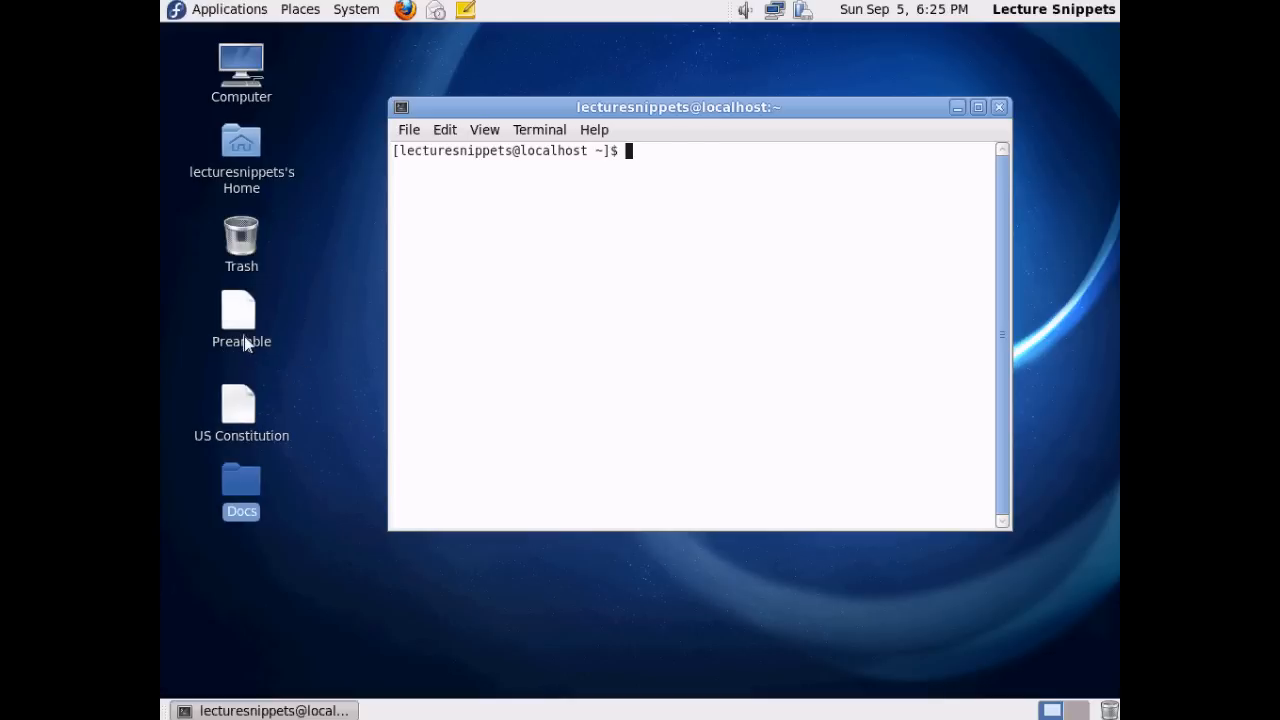
mouse_move(680, 170)
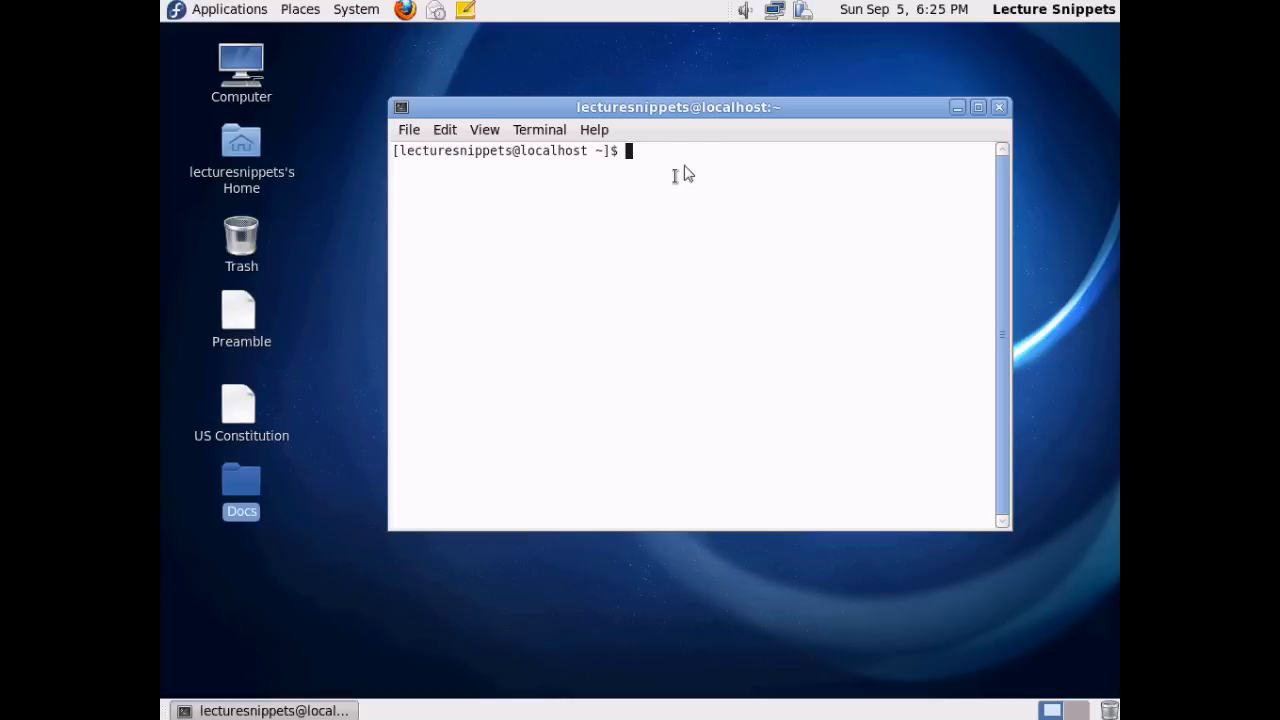
text(cd)
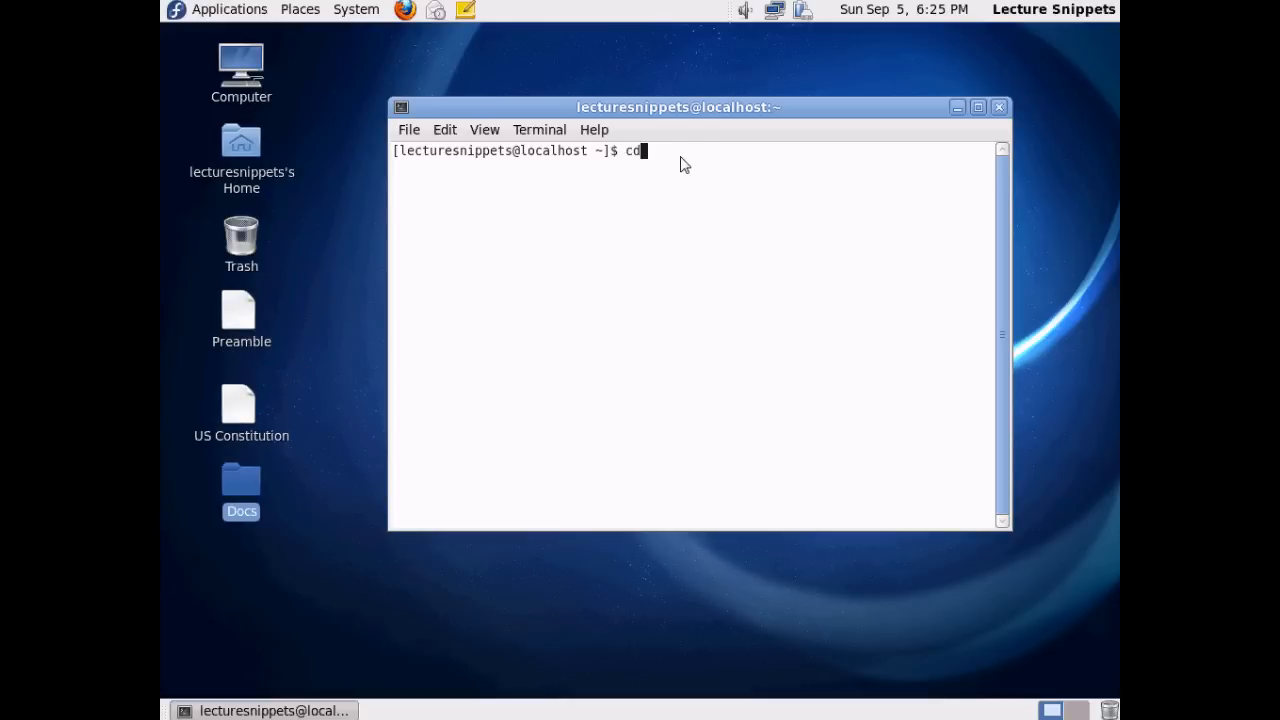
text(D)
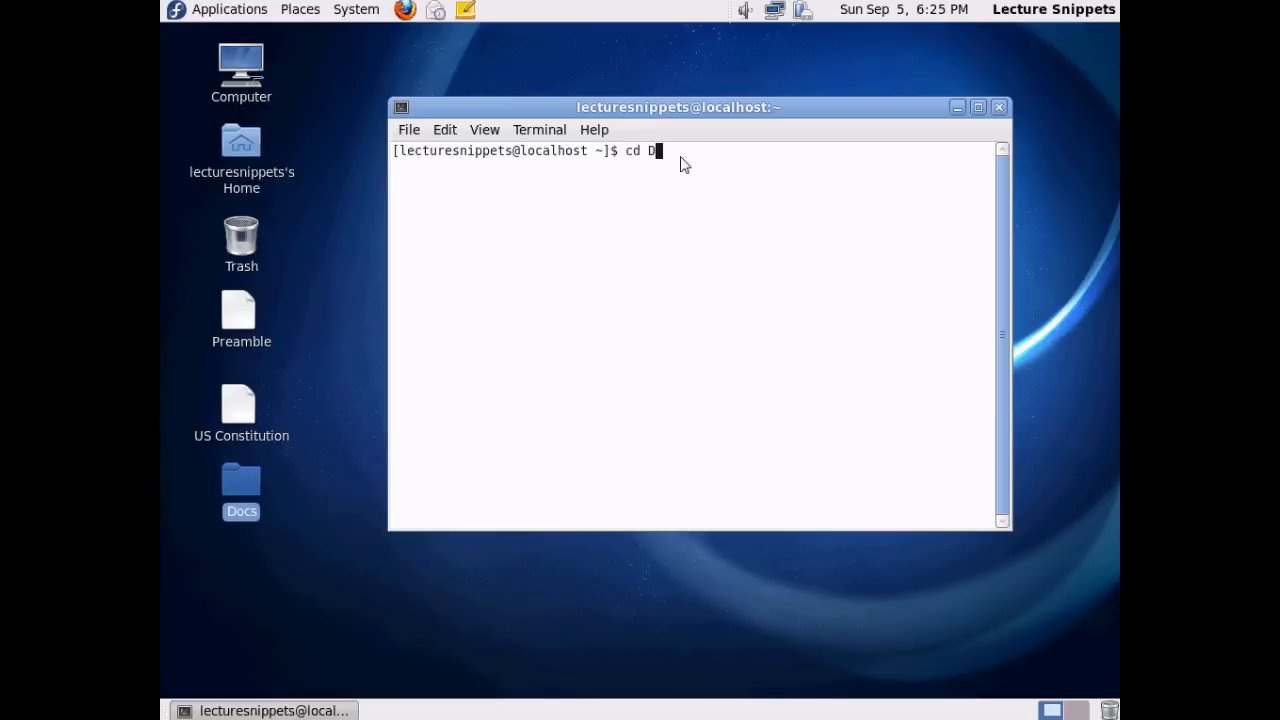
text(esktop)
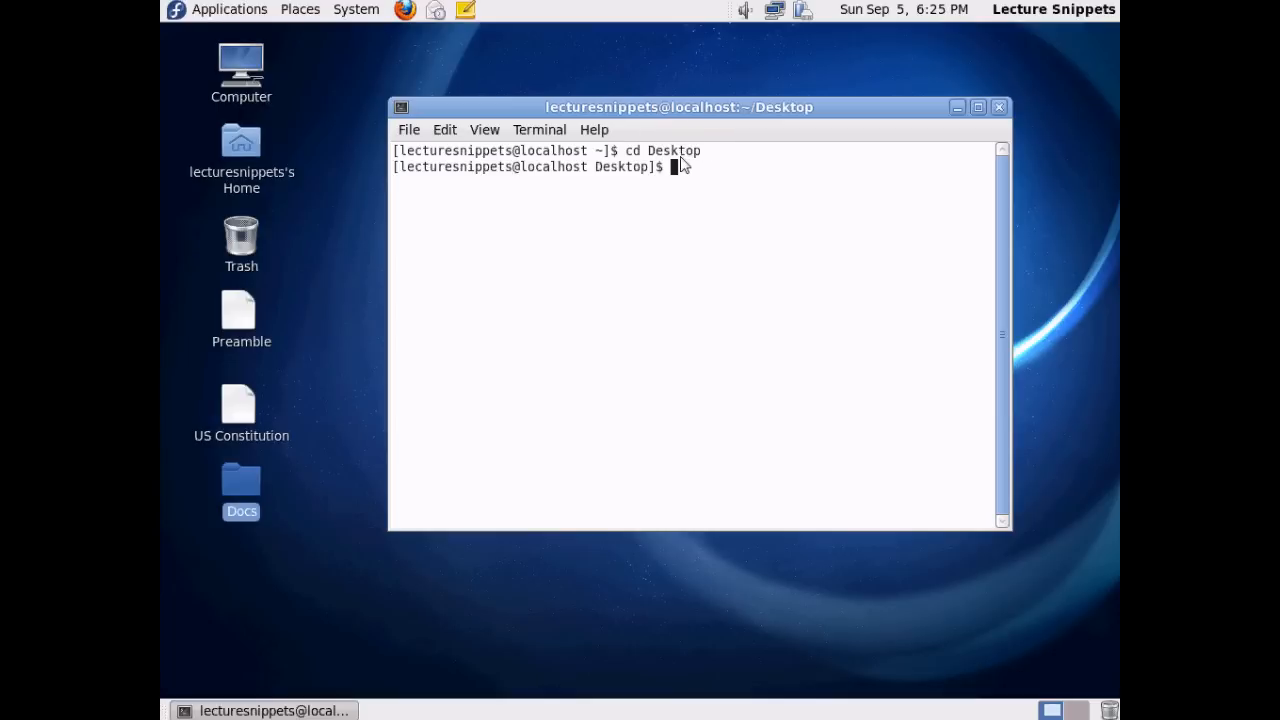
text(ls)
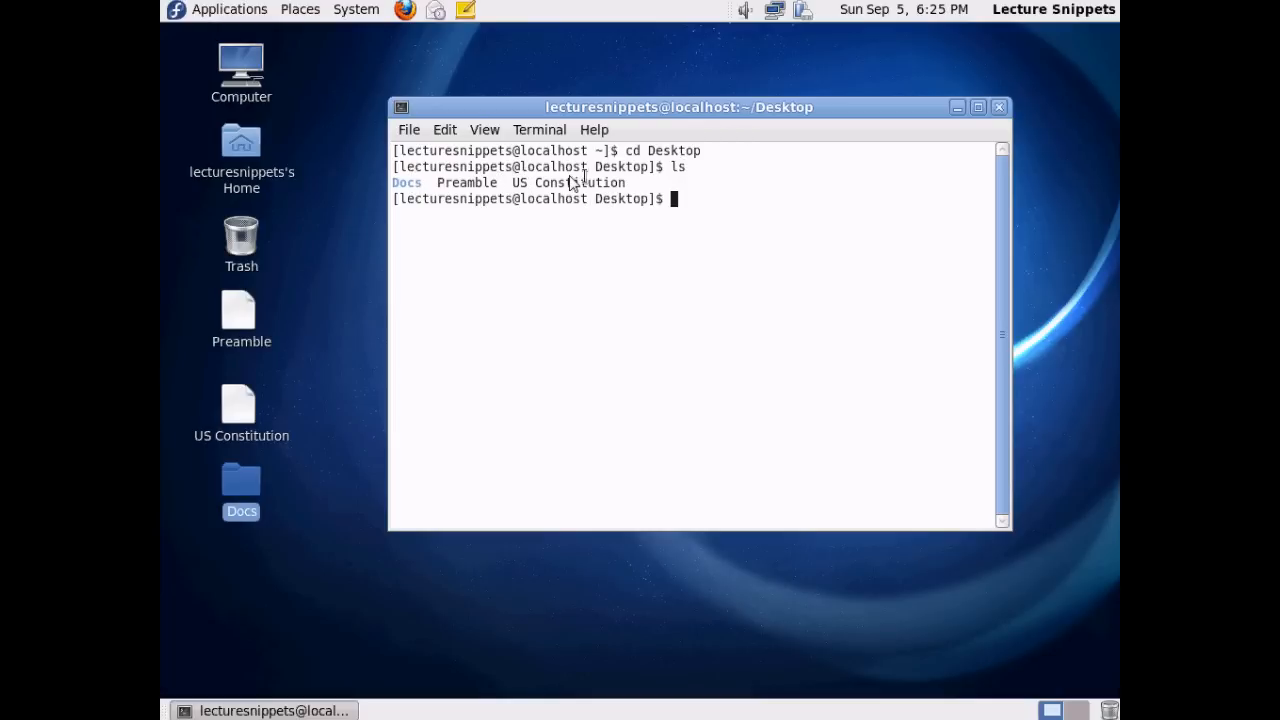
mouse_move(723, 216)
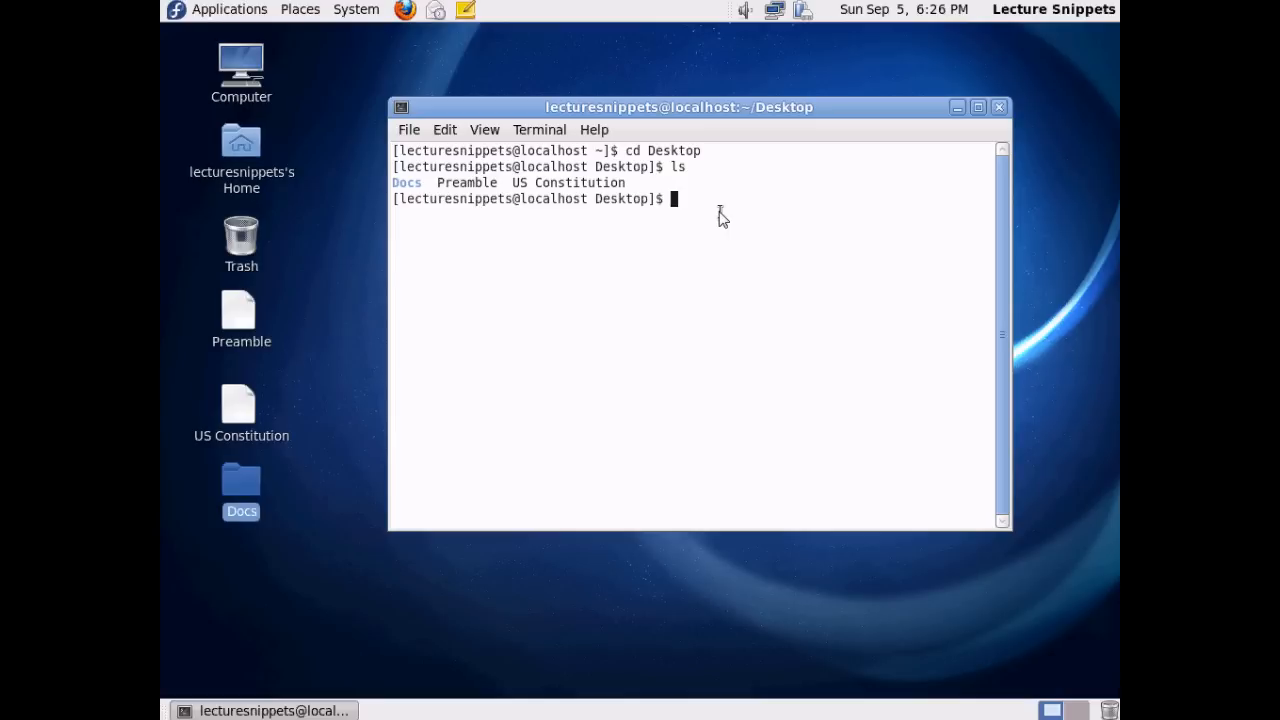
Step: Print the Preamble file with cat Preamble
text(cat)
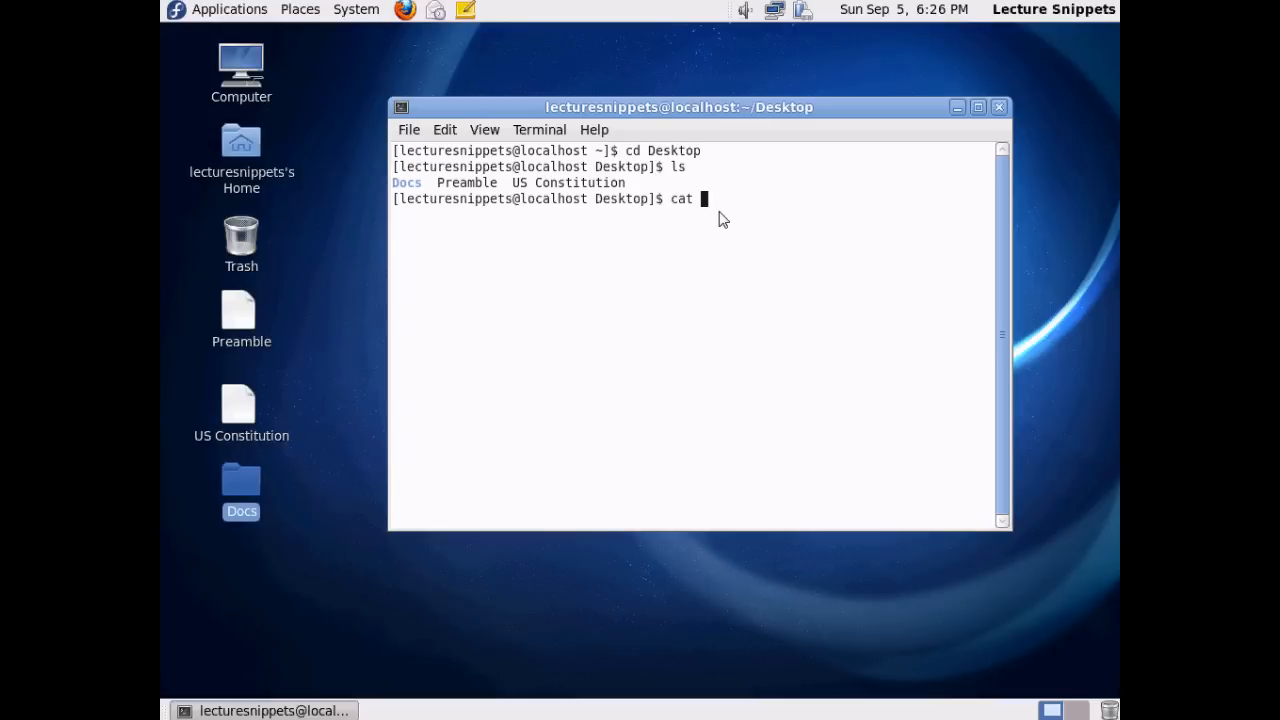
text(Prea)
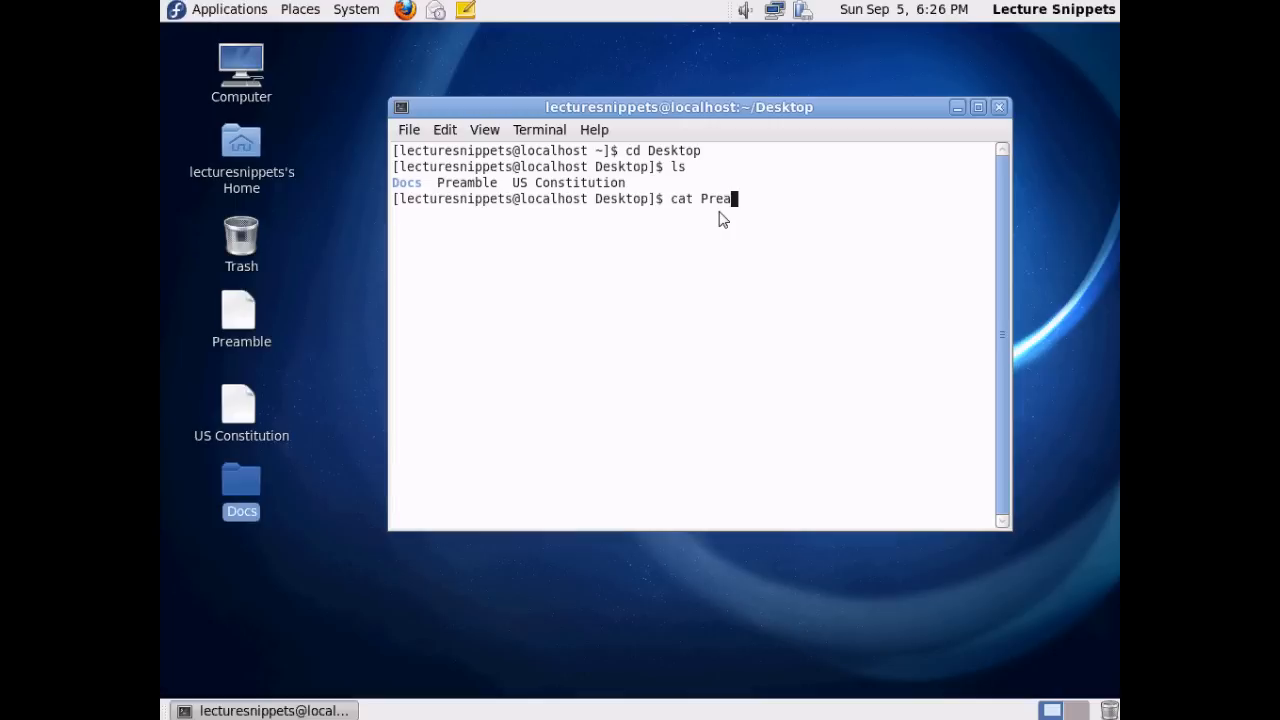
text(mble)
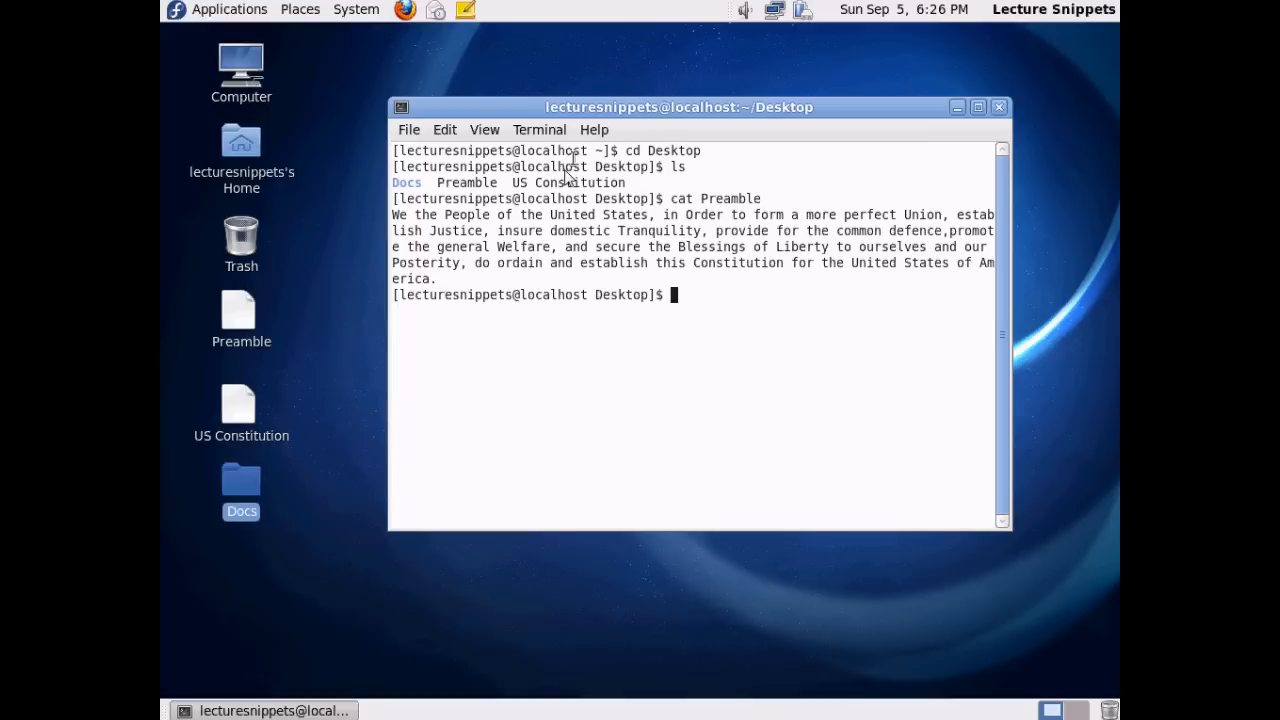
mouse_move(408, 227)
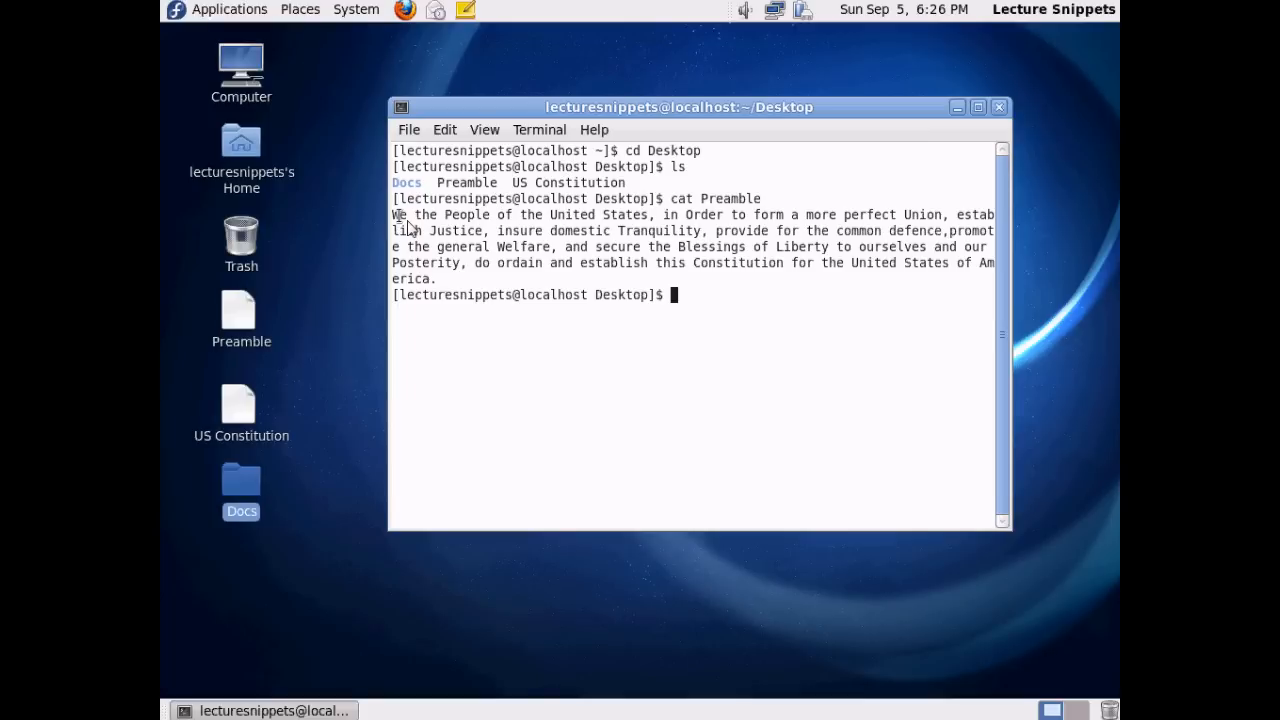
mouse_move(463, 277)
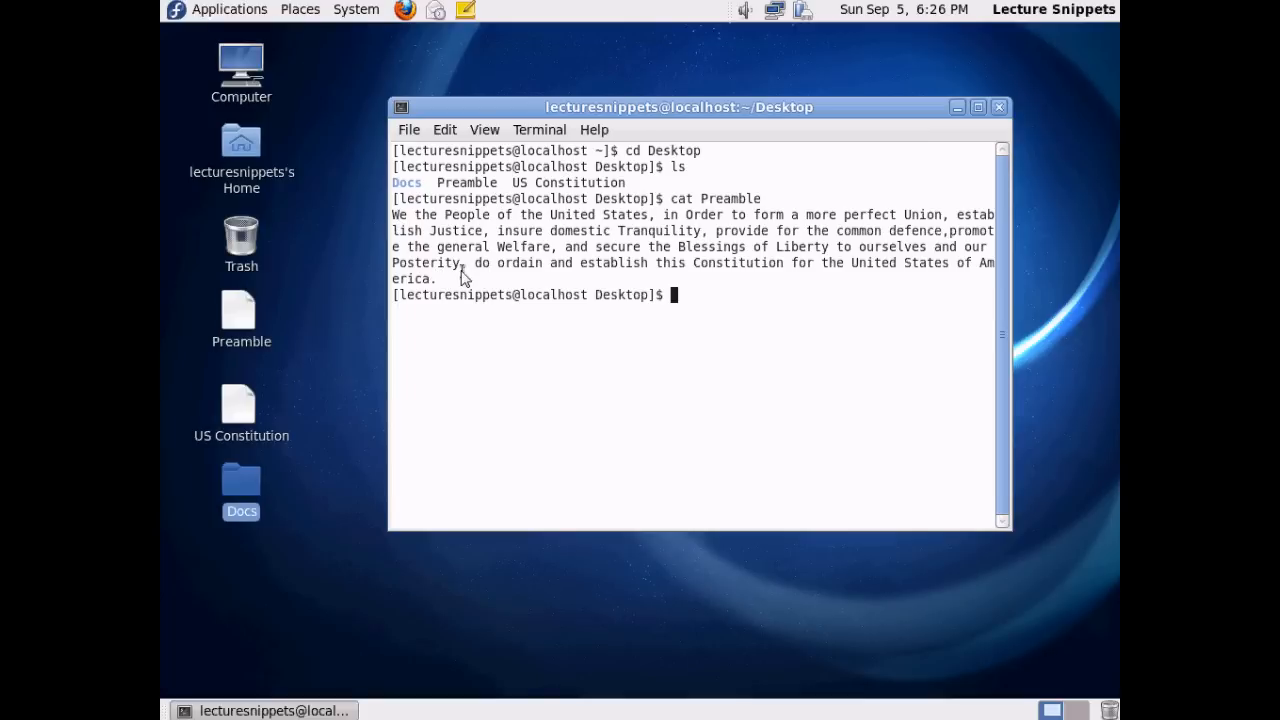
mouse_move(468, 268)
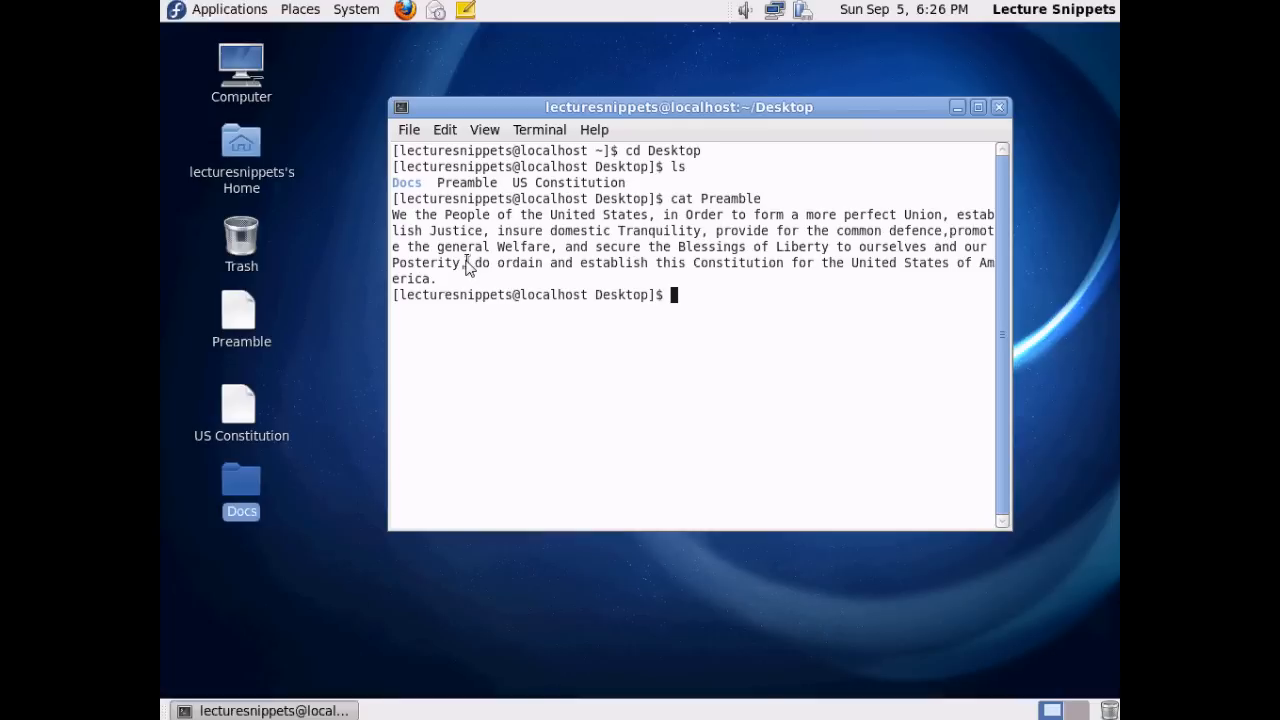
mouse_move(603, 313)
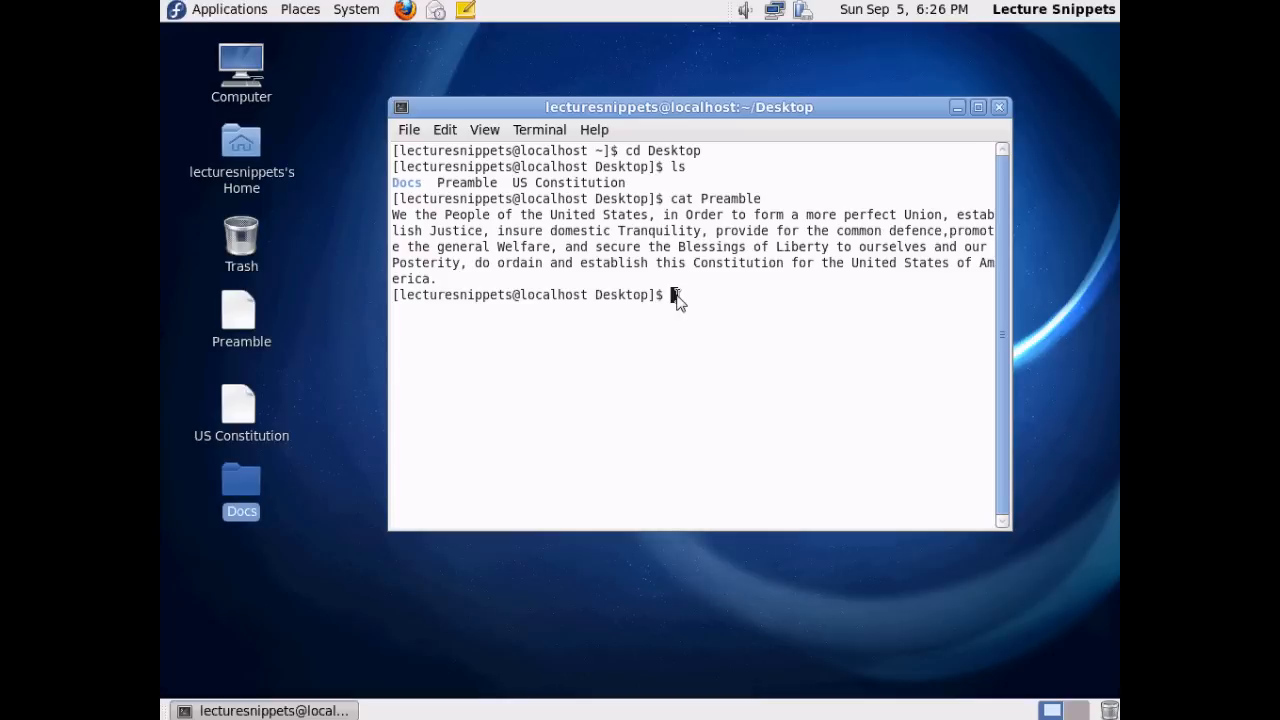
Step: Run cat "US Constitution" and scroll up and back down through the output
text(cat)
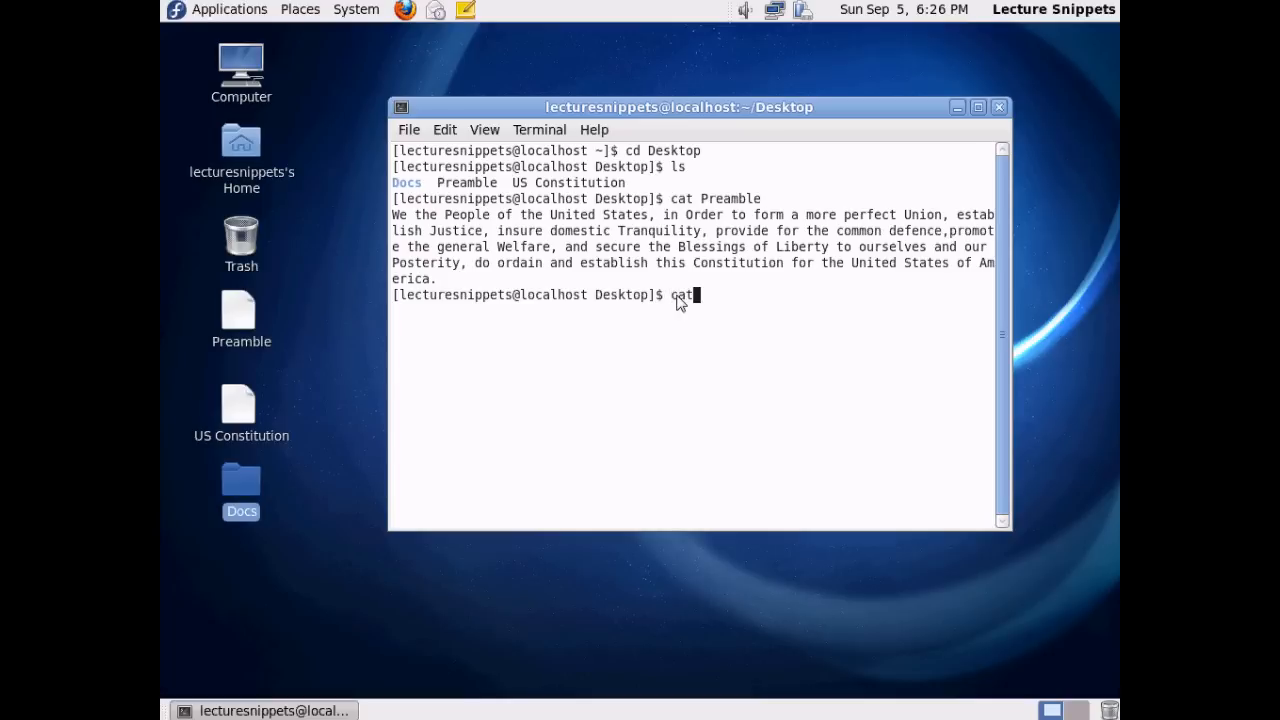
text(" ")
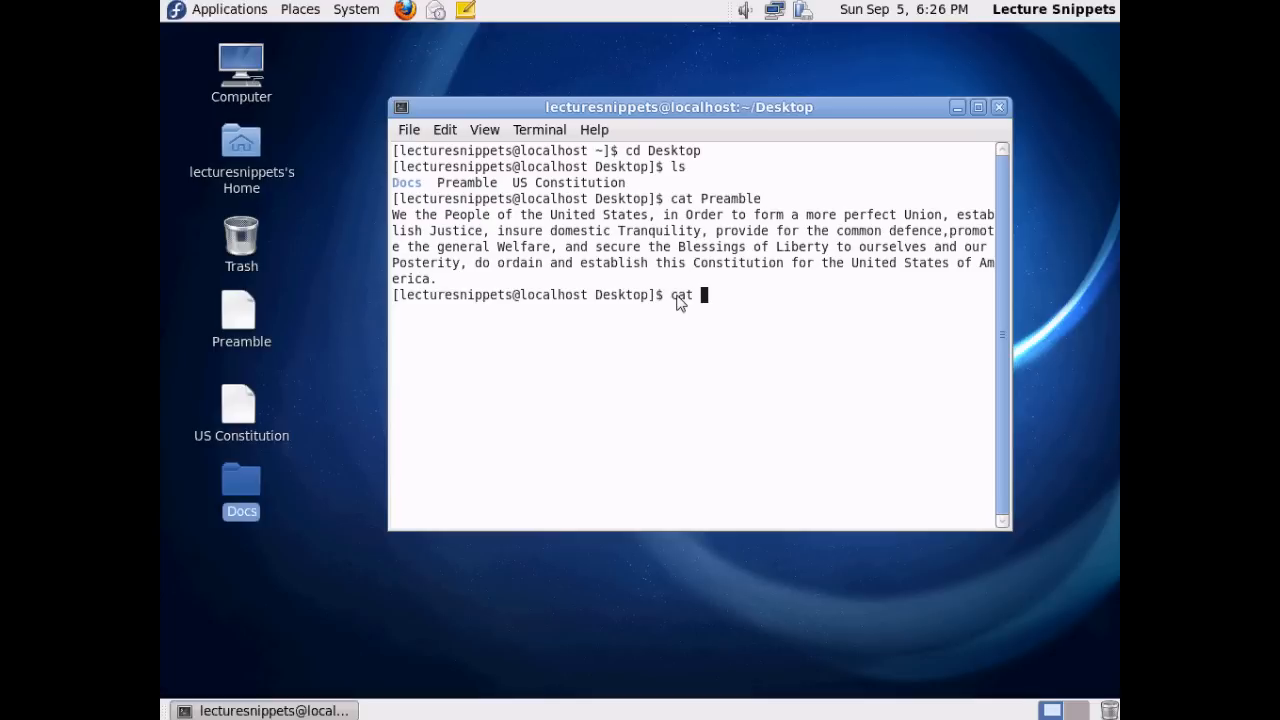
text("US C)
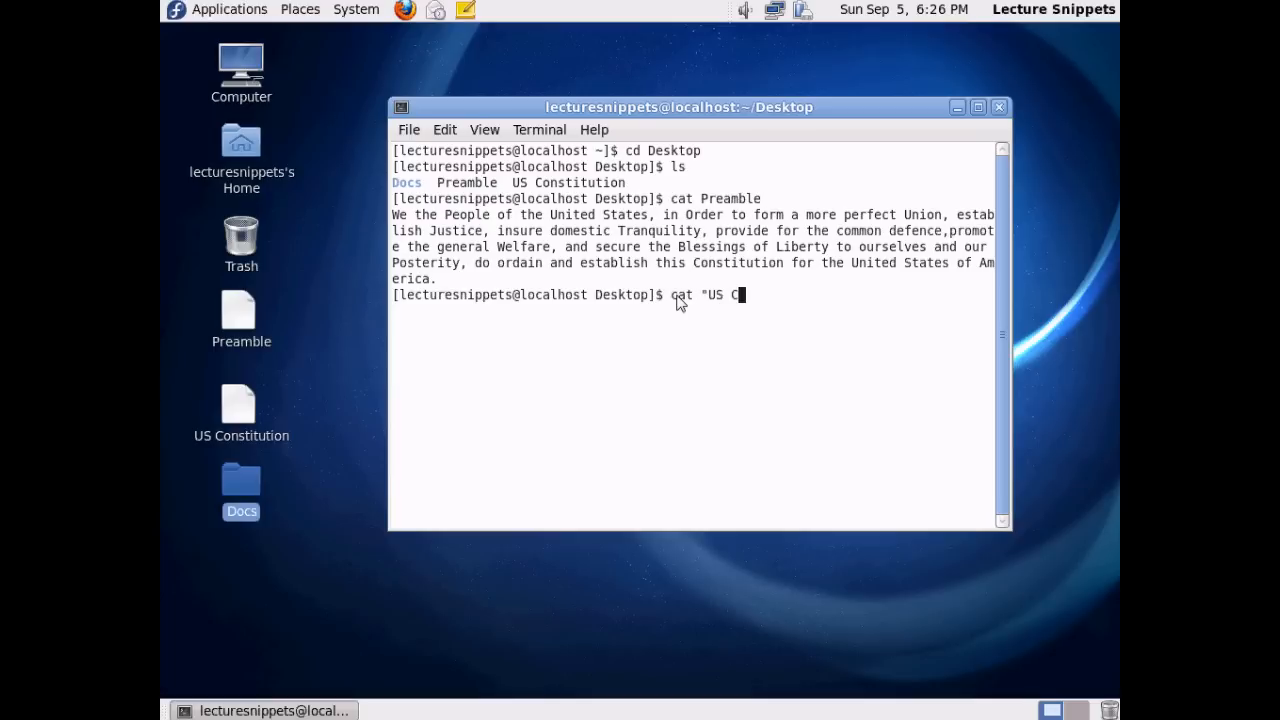
text(onstitution")
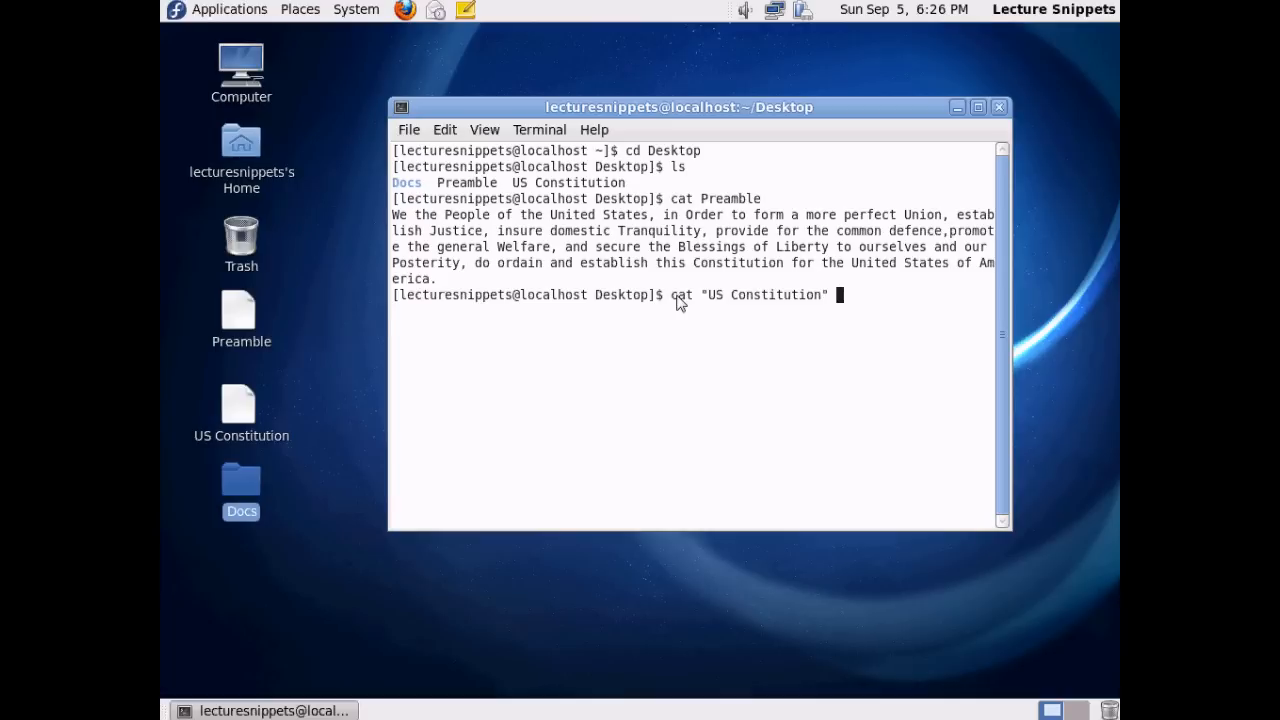
key(Return)
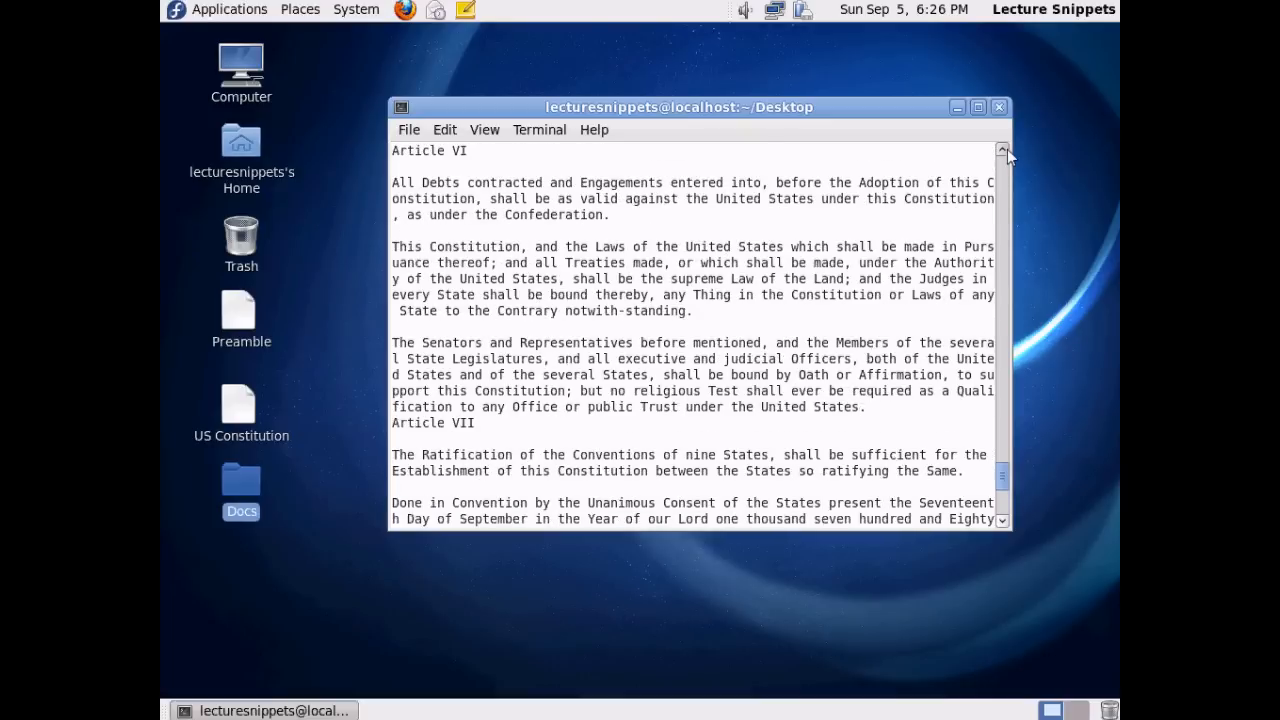
scroll(up, 3)
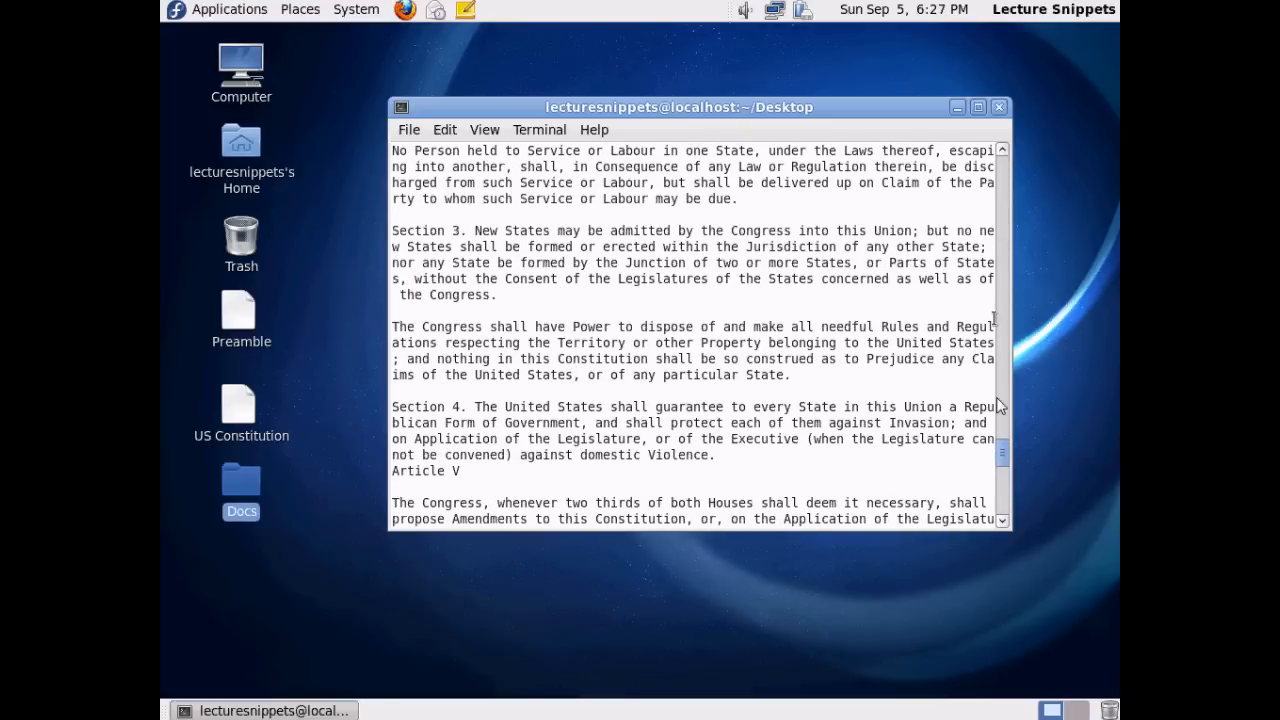
scroll(down, 3)
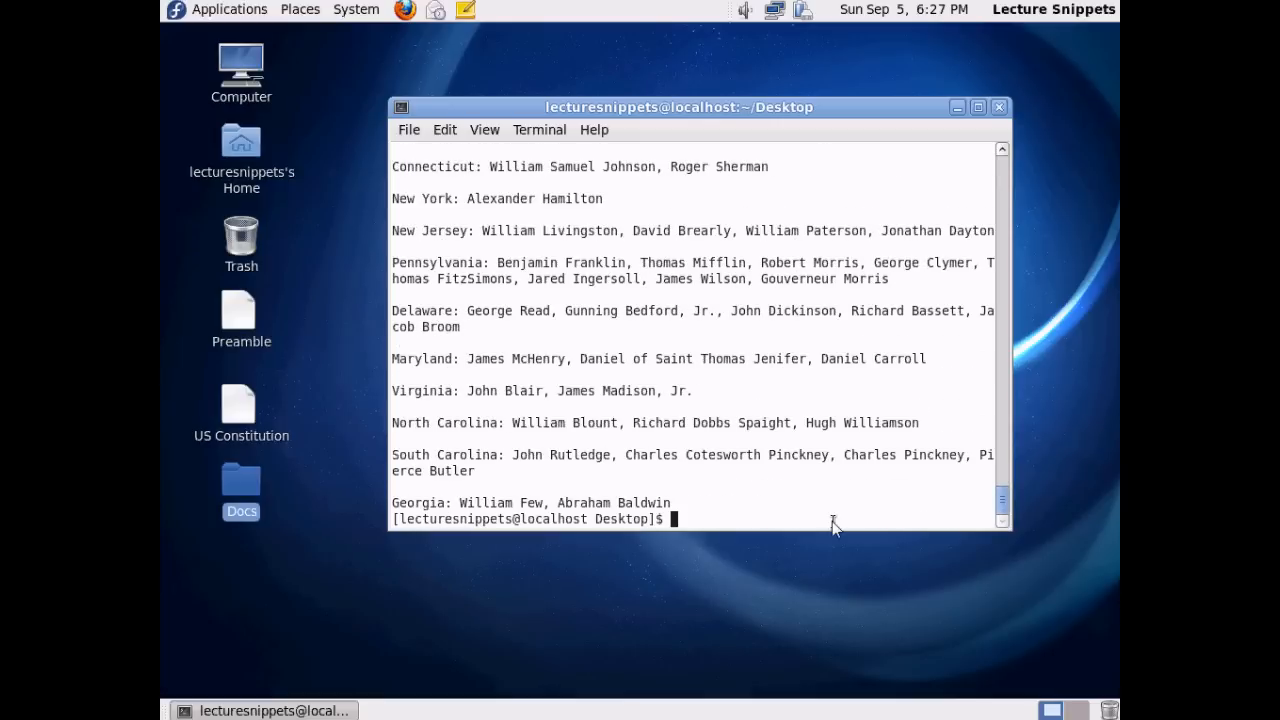
mouse_move(742, 532)
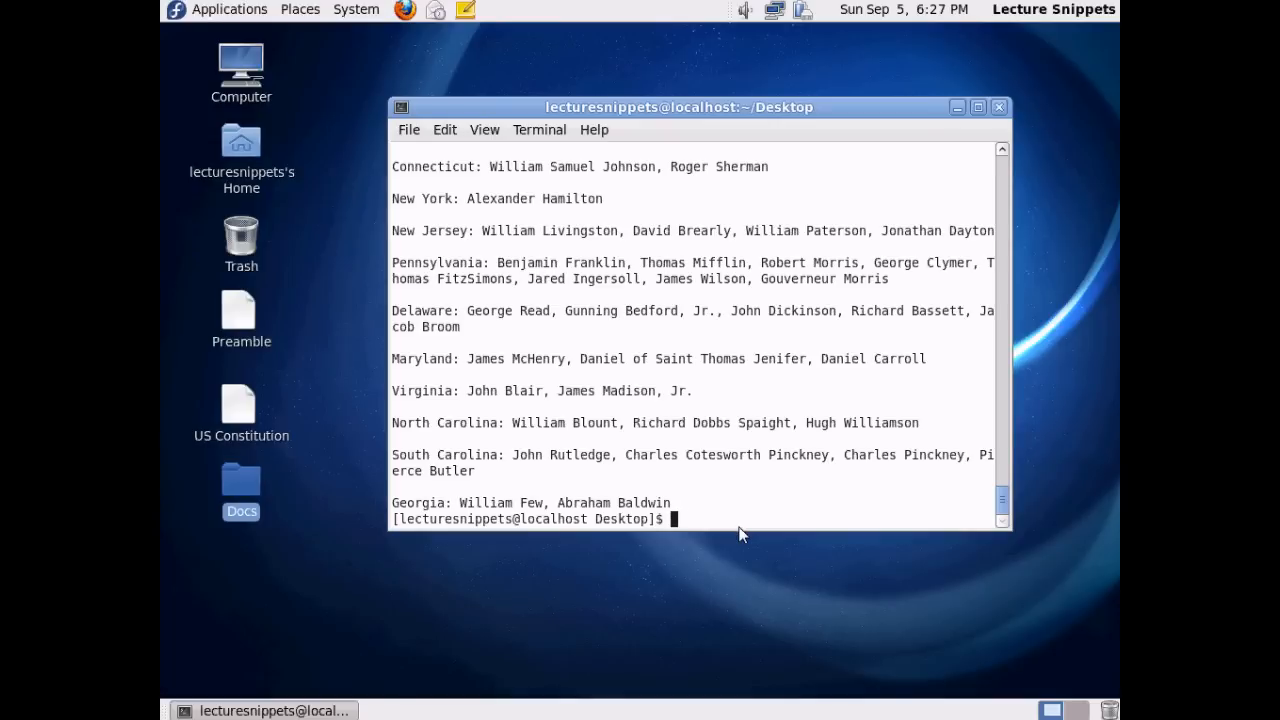
Step: Open the Preamble file in less
text(less)
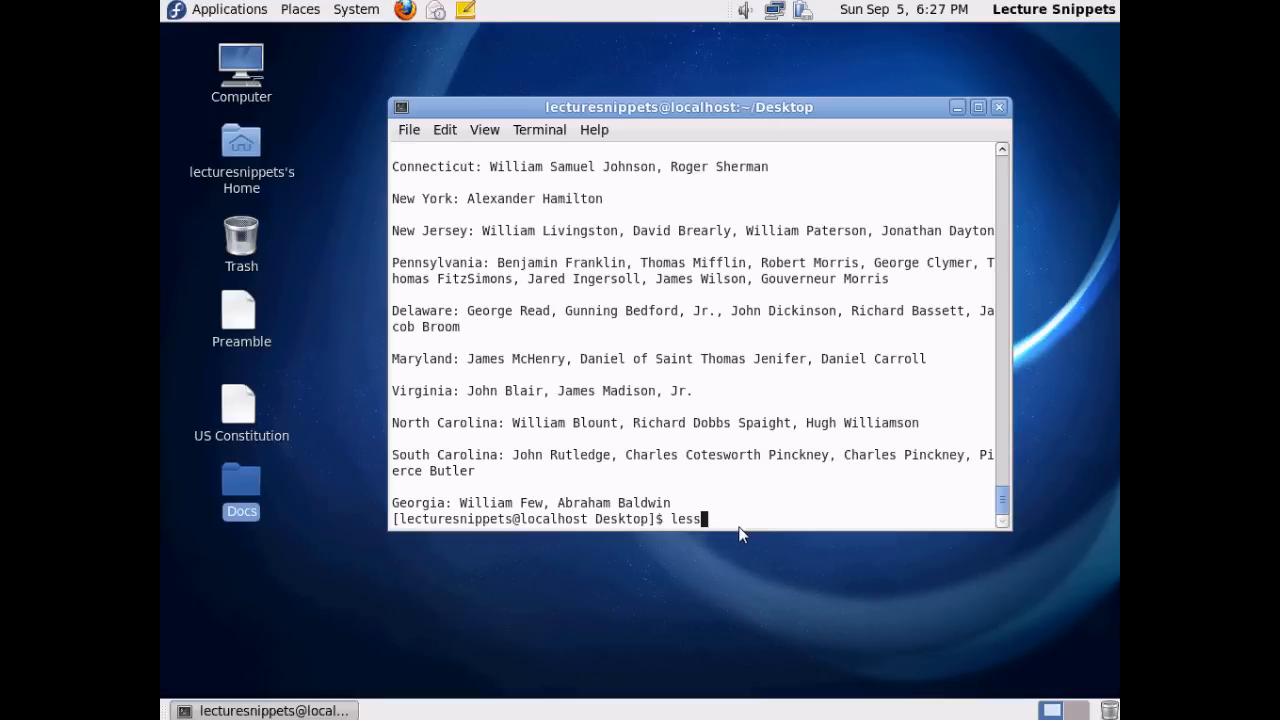
text(Pre)
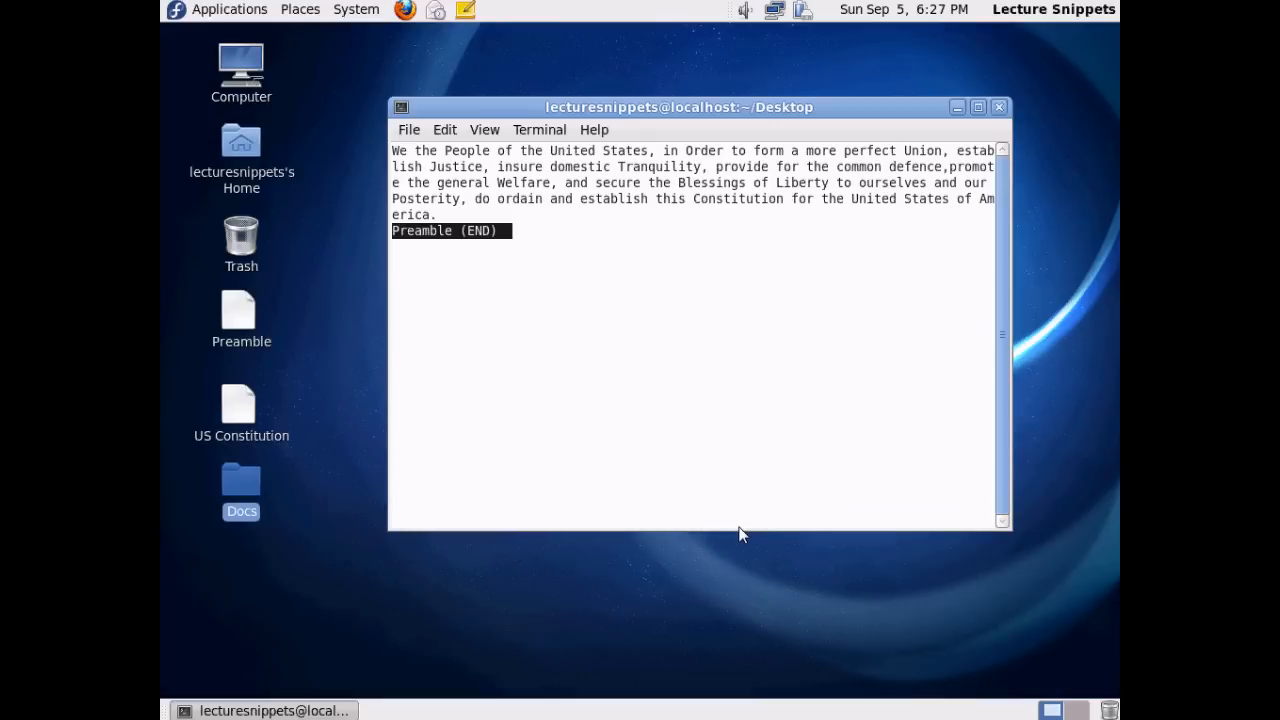
mouse_move(788, 315)
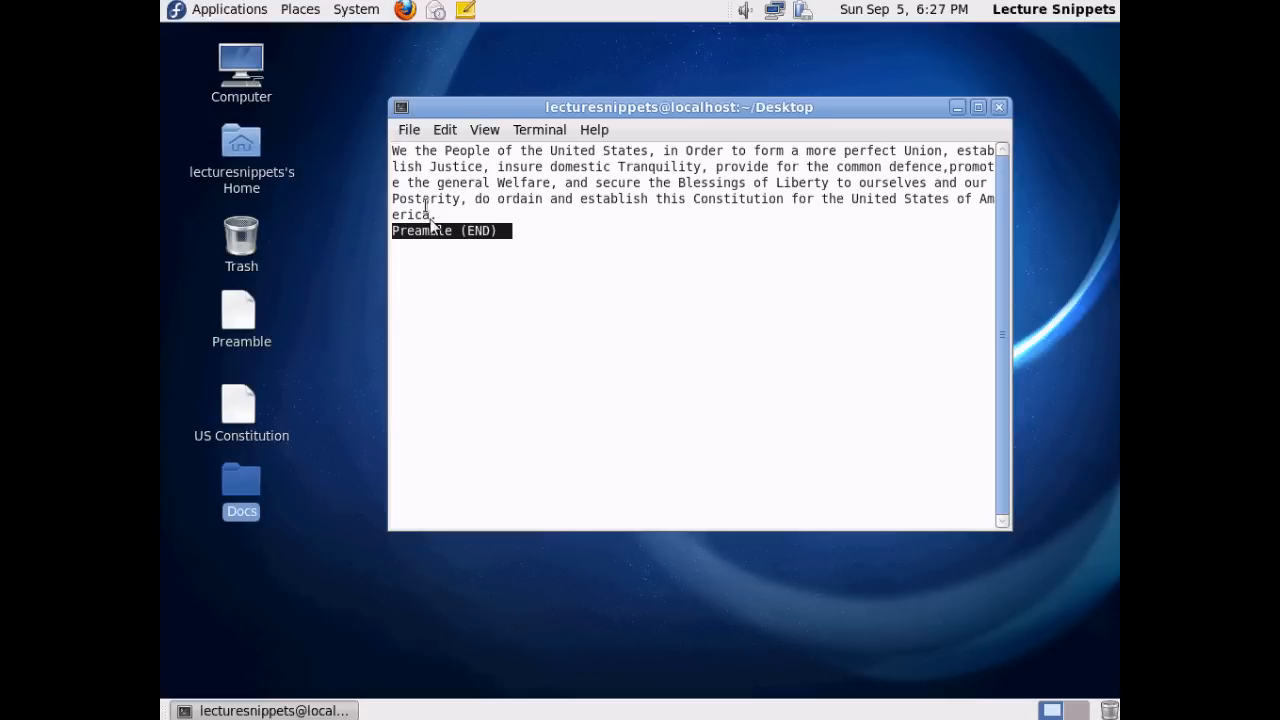
mouse_move(578, 250)
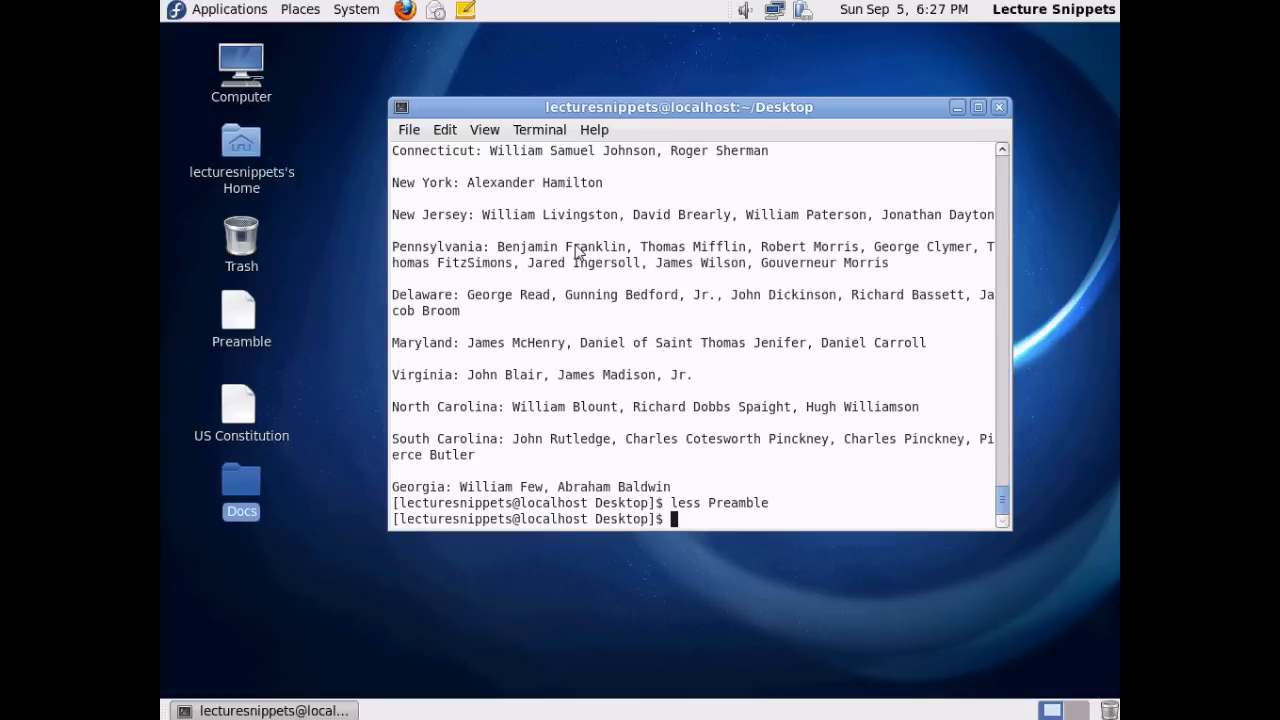
Step: Open "US Constitution" in less using tab completion
text(less)
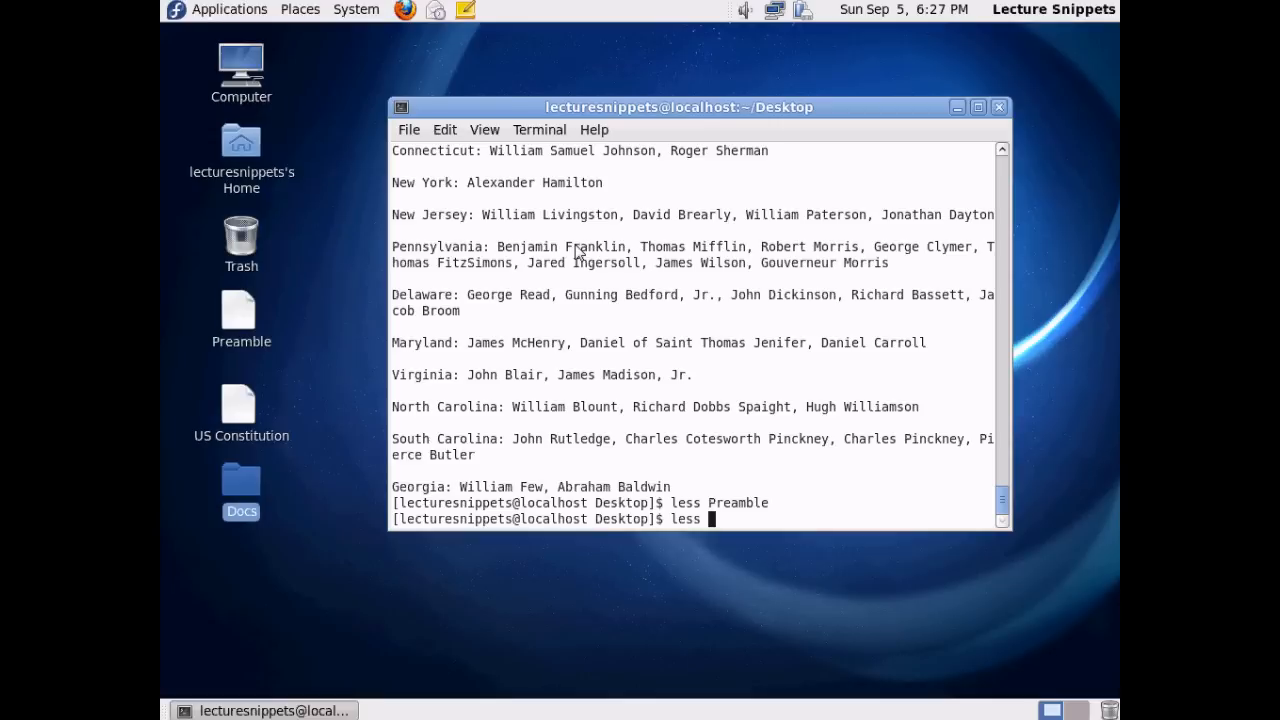
text("U)
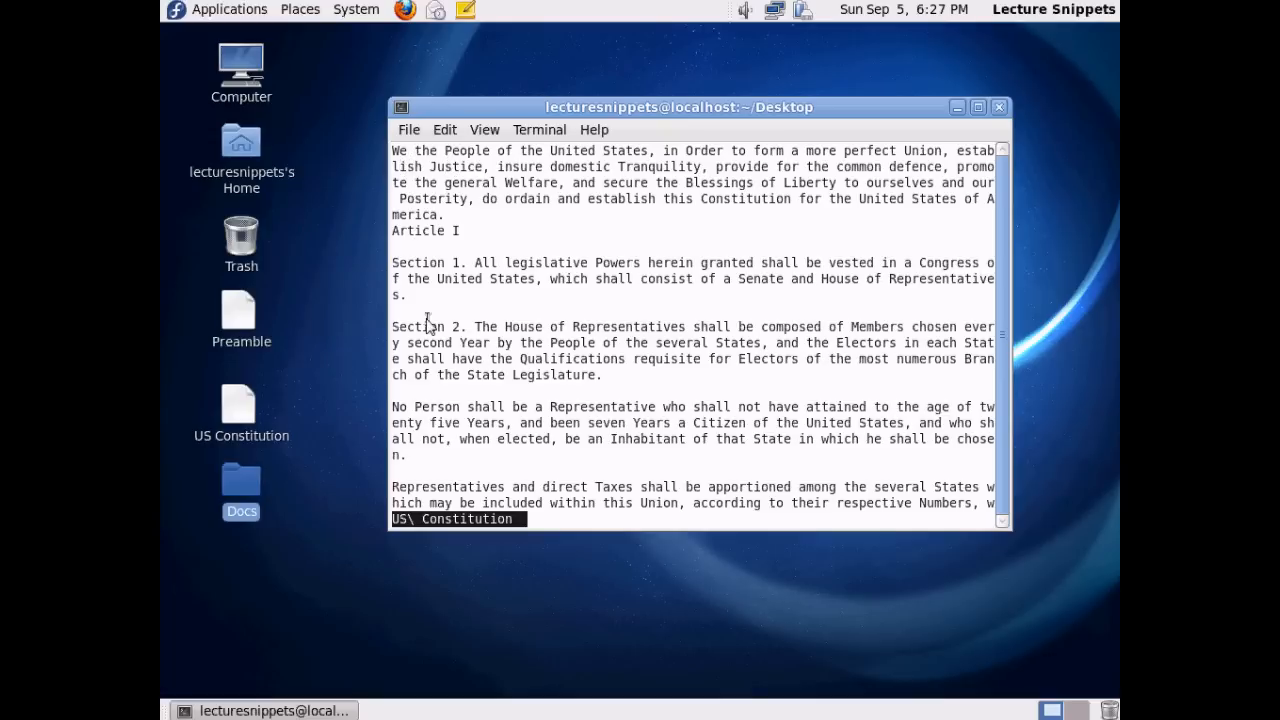
mouse_move(420, 280)
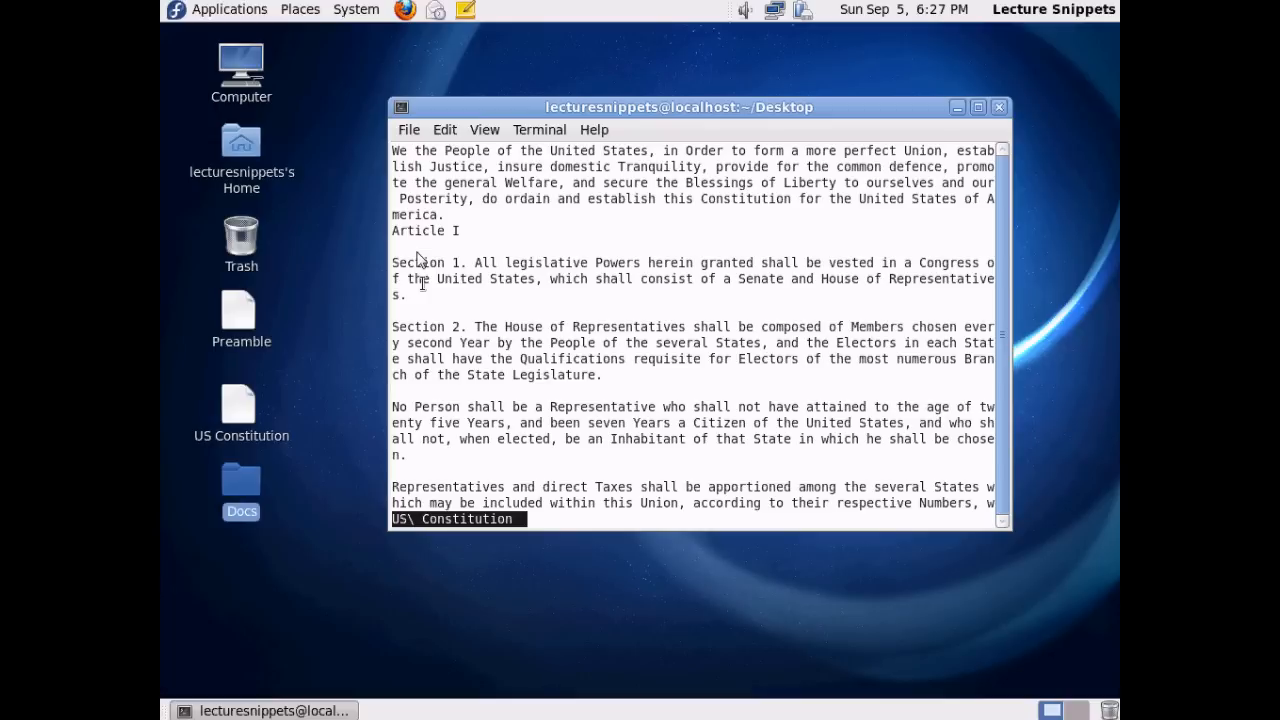
mouse_move(420, 505)
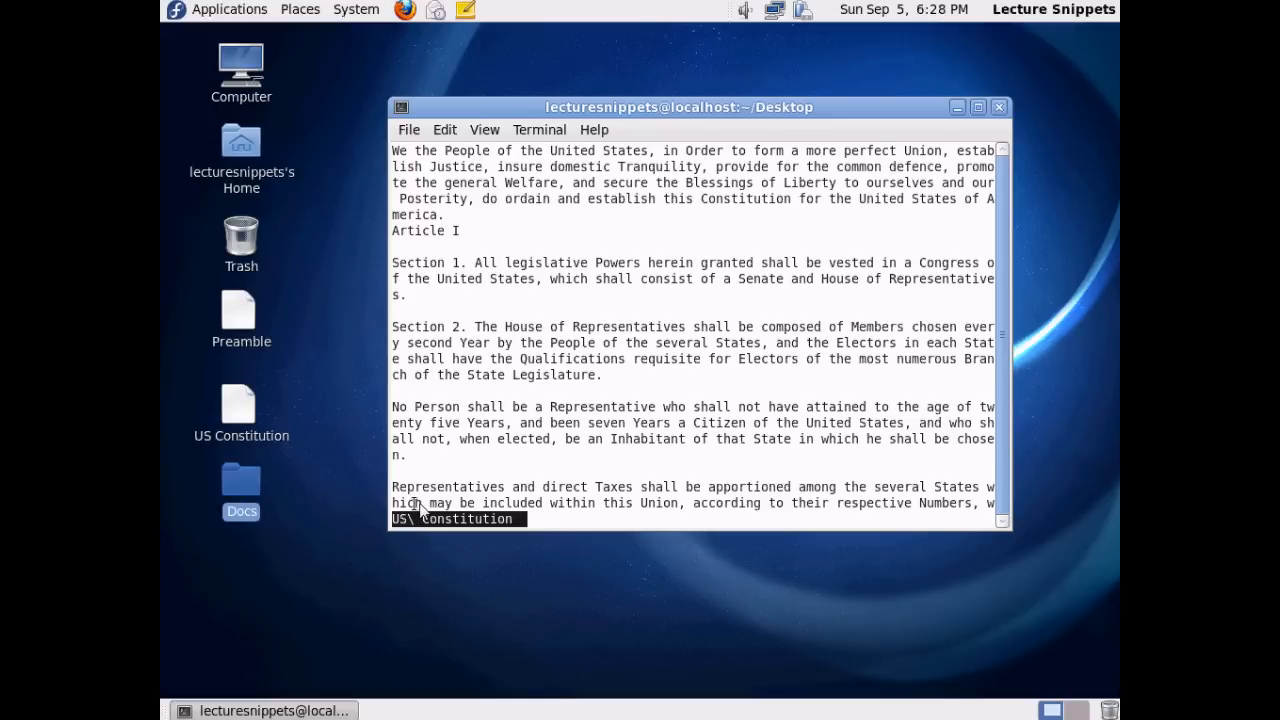
mouse_move(478, 468)
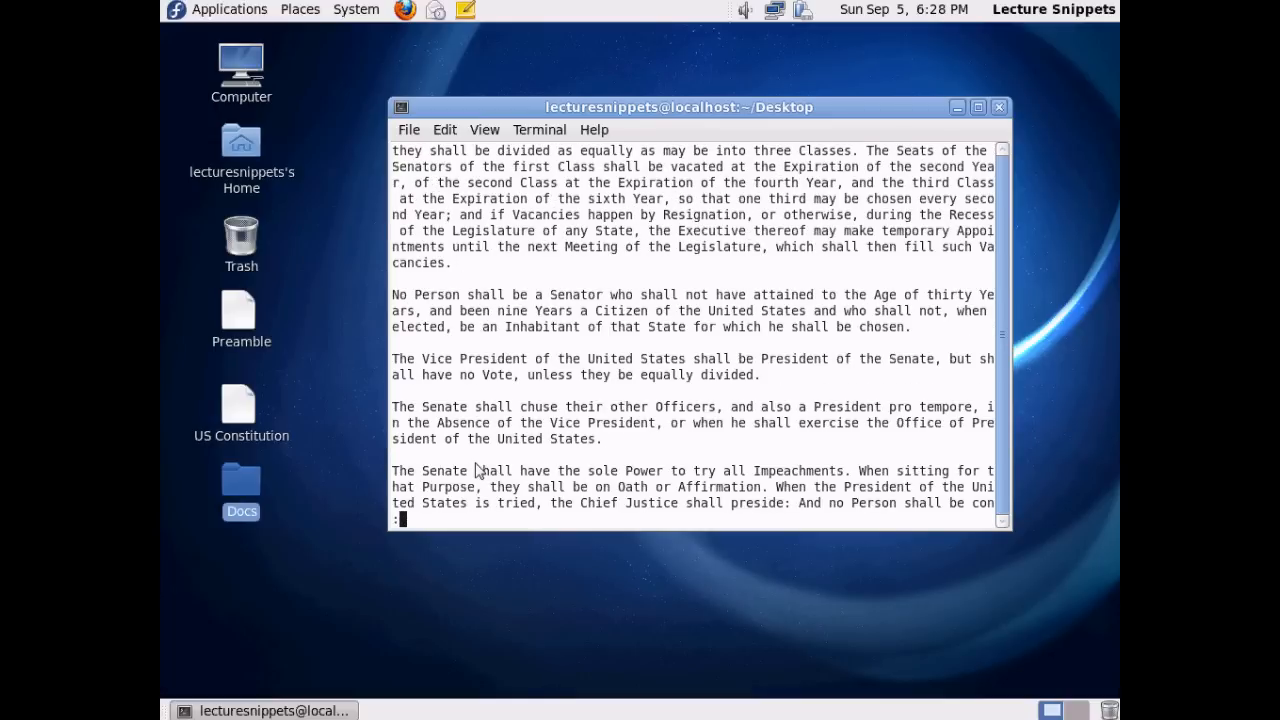
Step: Scroll down through the Constitution in less to the end marker
scroll(down, 3)
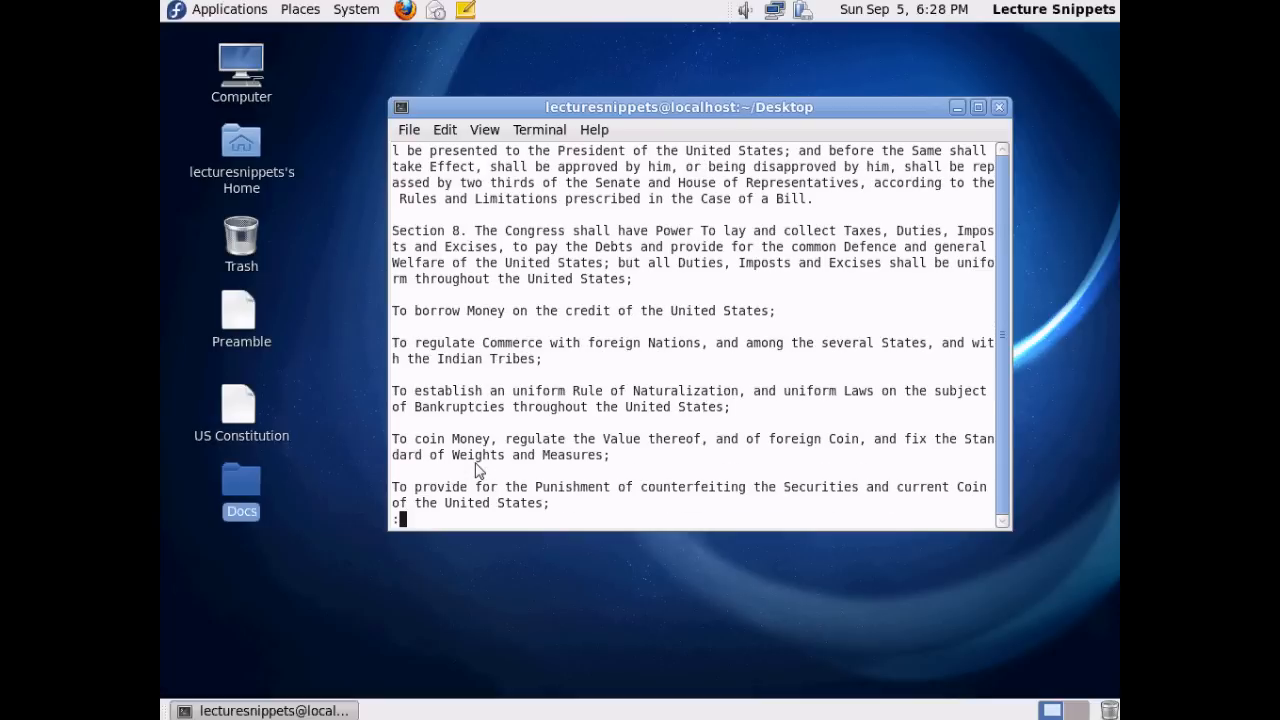
scroll(down, 3)
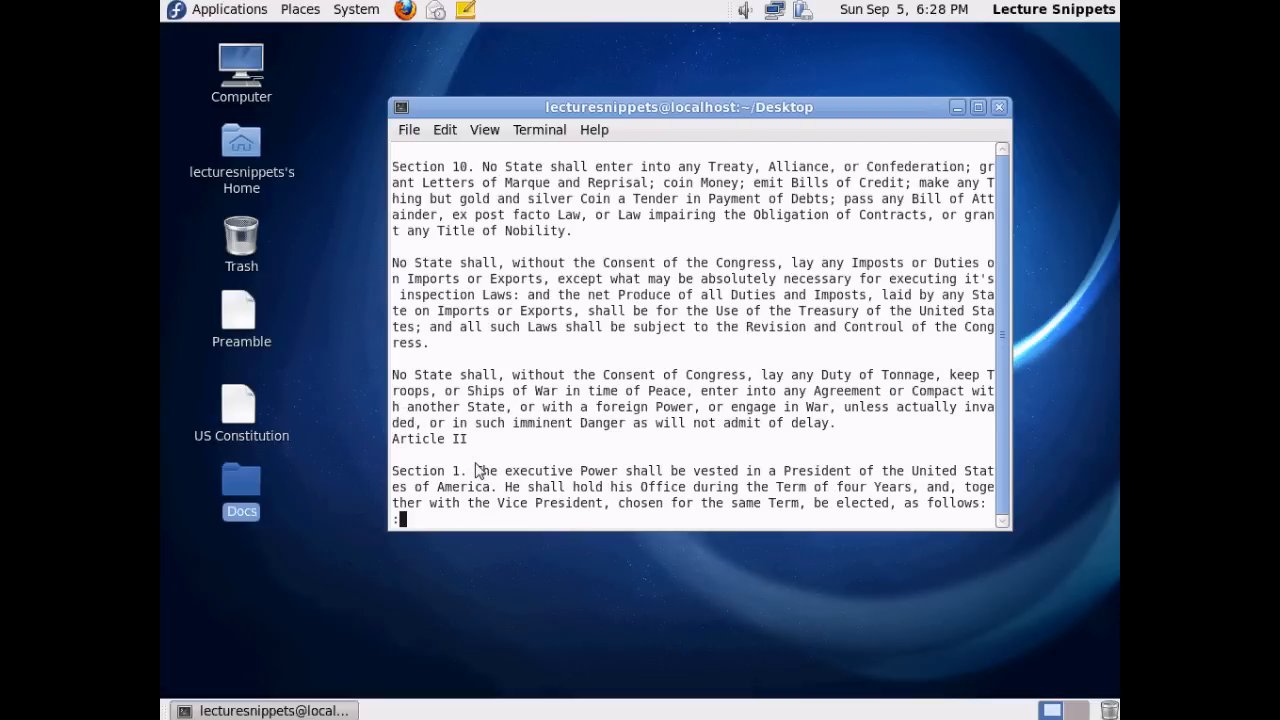
scroll(down, 3)
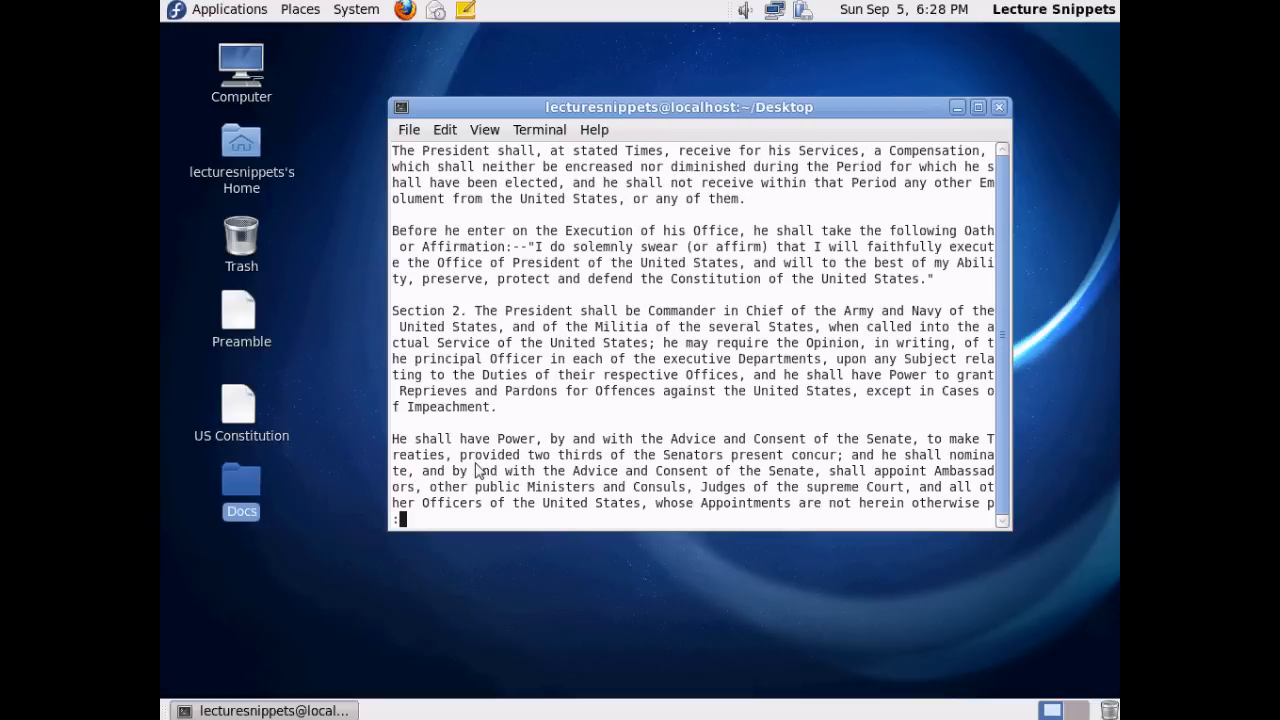
scroll(down, 3)
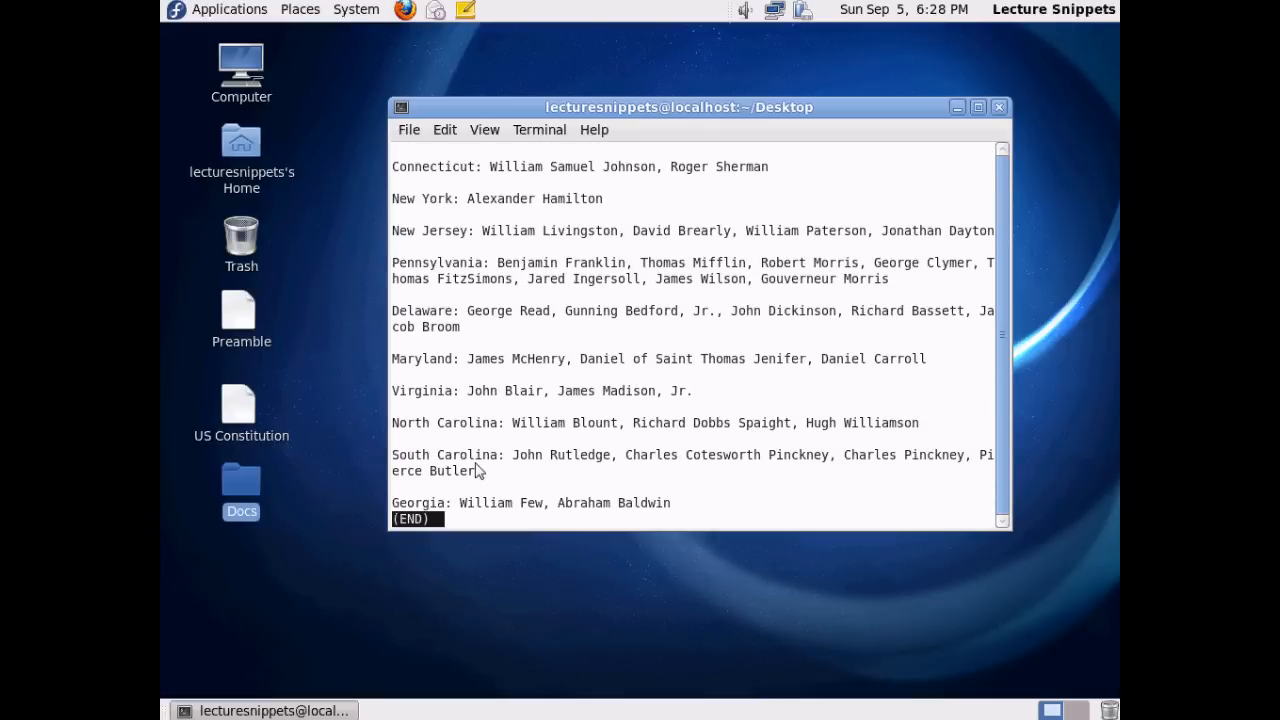
mouse_move(430, 540)
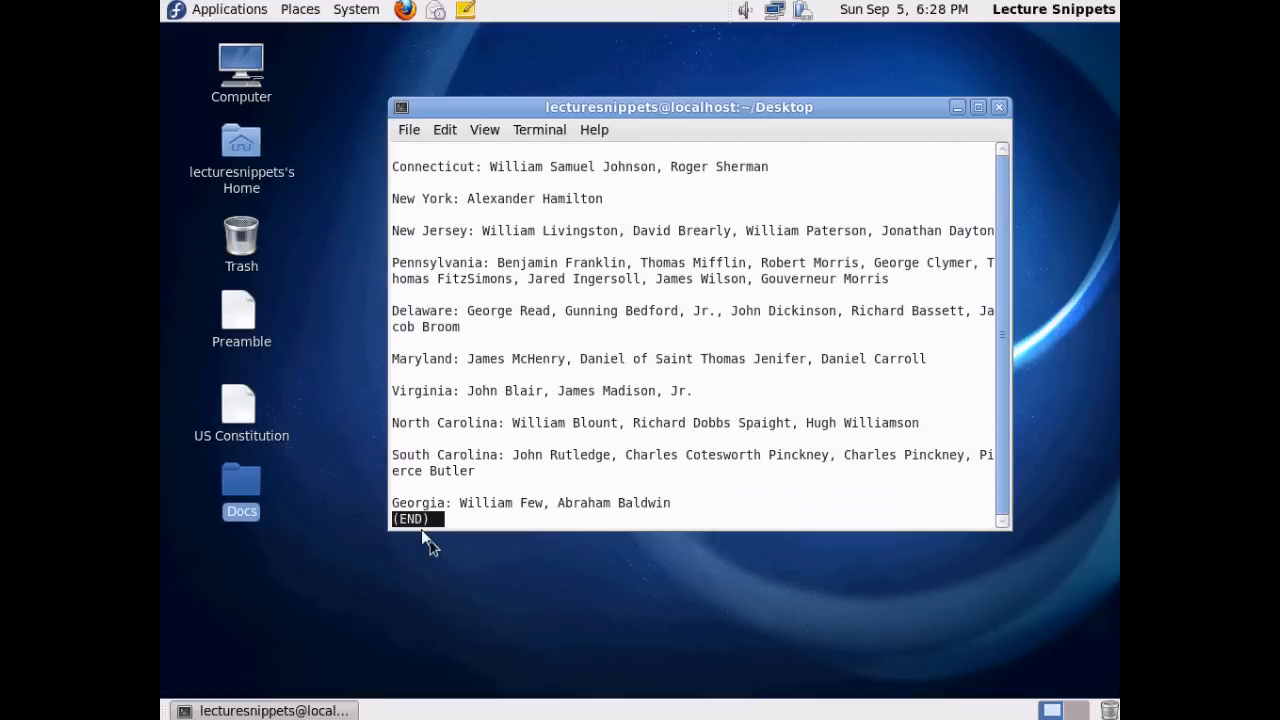
mouse_move(460, 530)
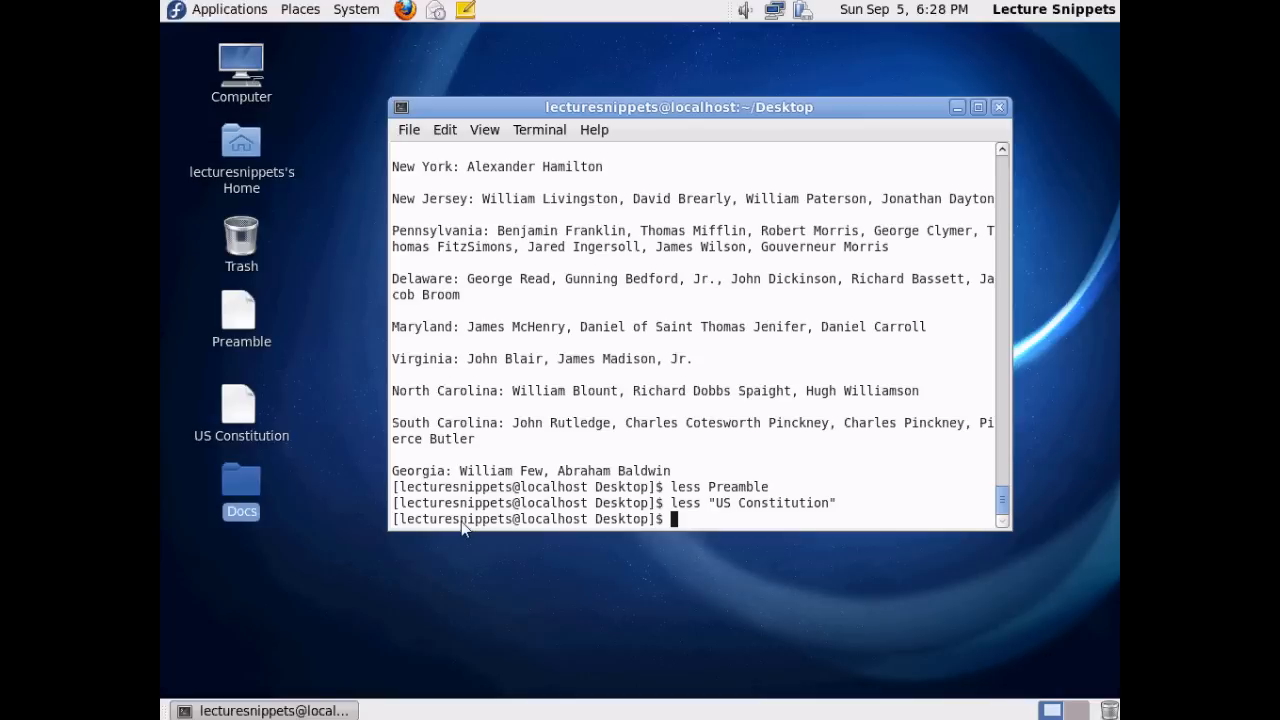
Step: Print the Preamble with more Preamble
text(more)
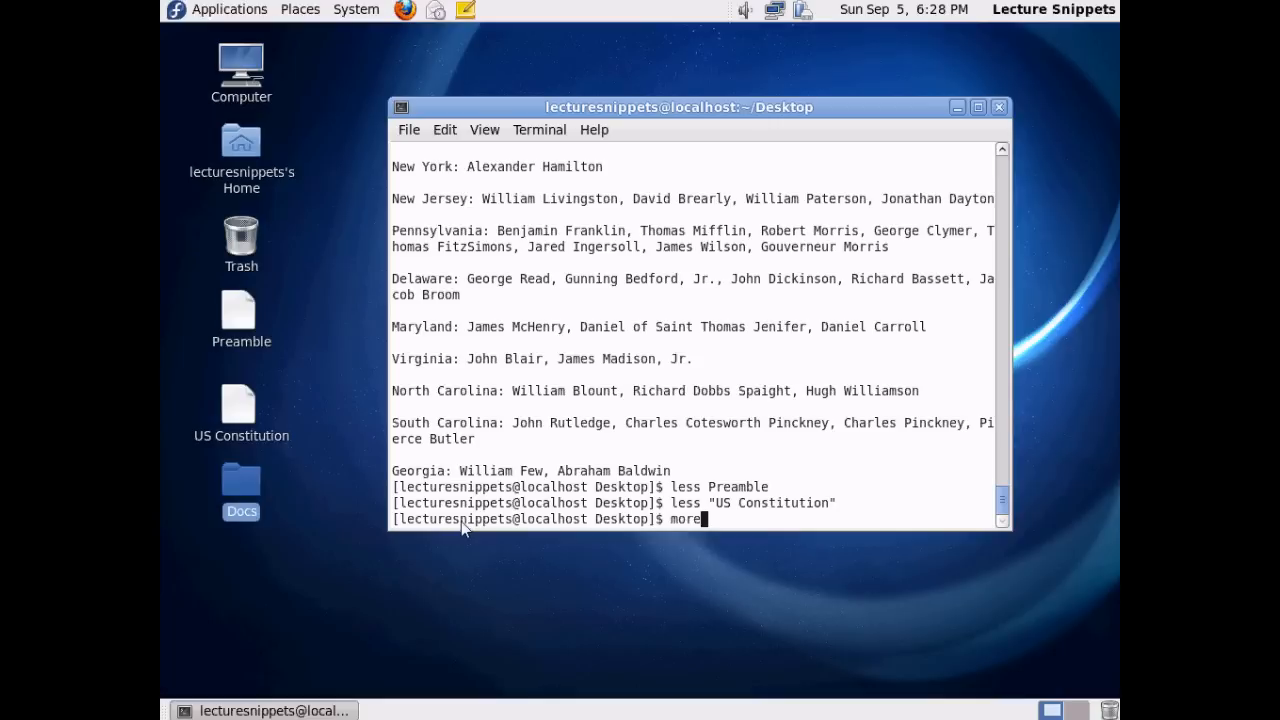
text(Preamble)
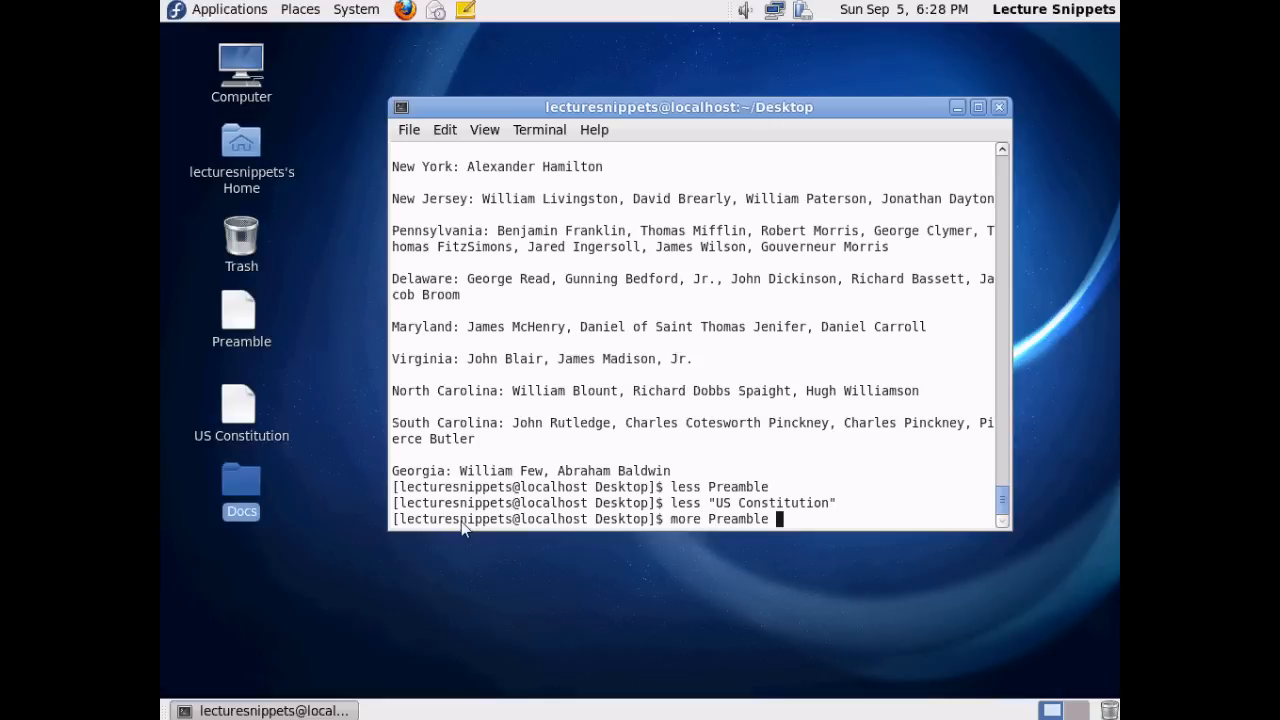
key(Return)
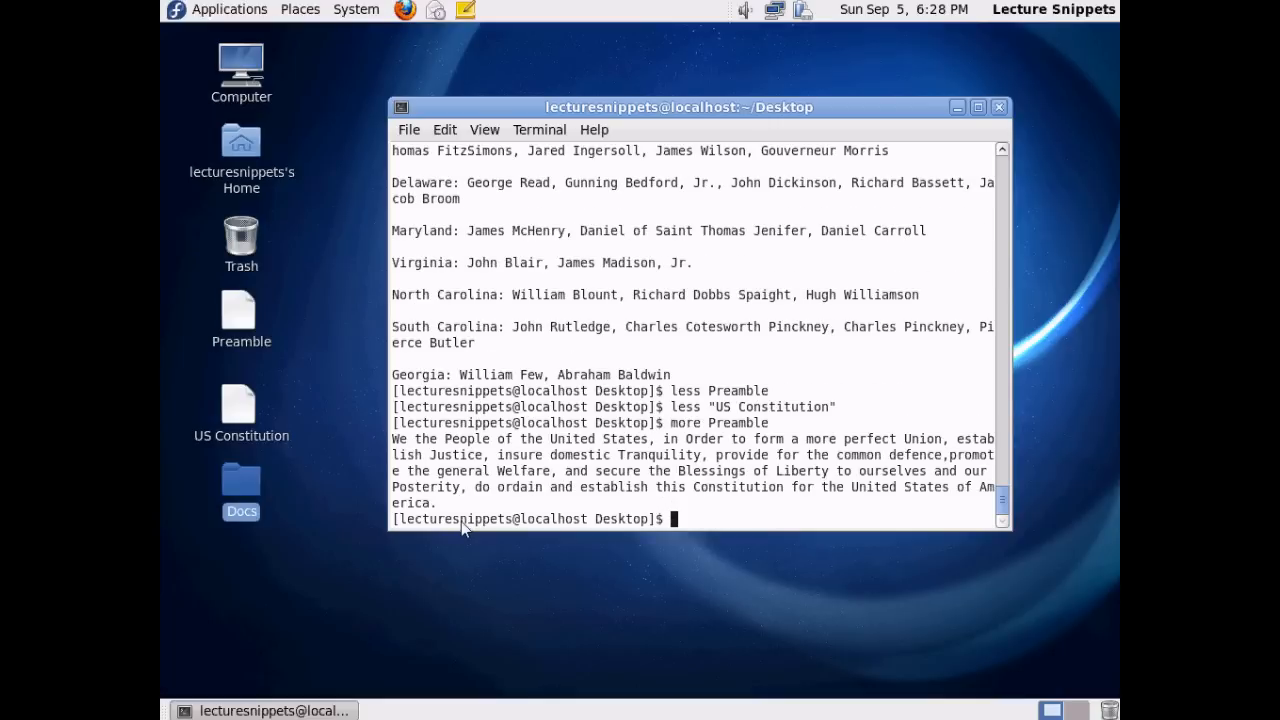
mouse_move(576, 505)
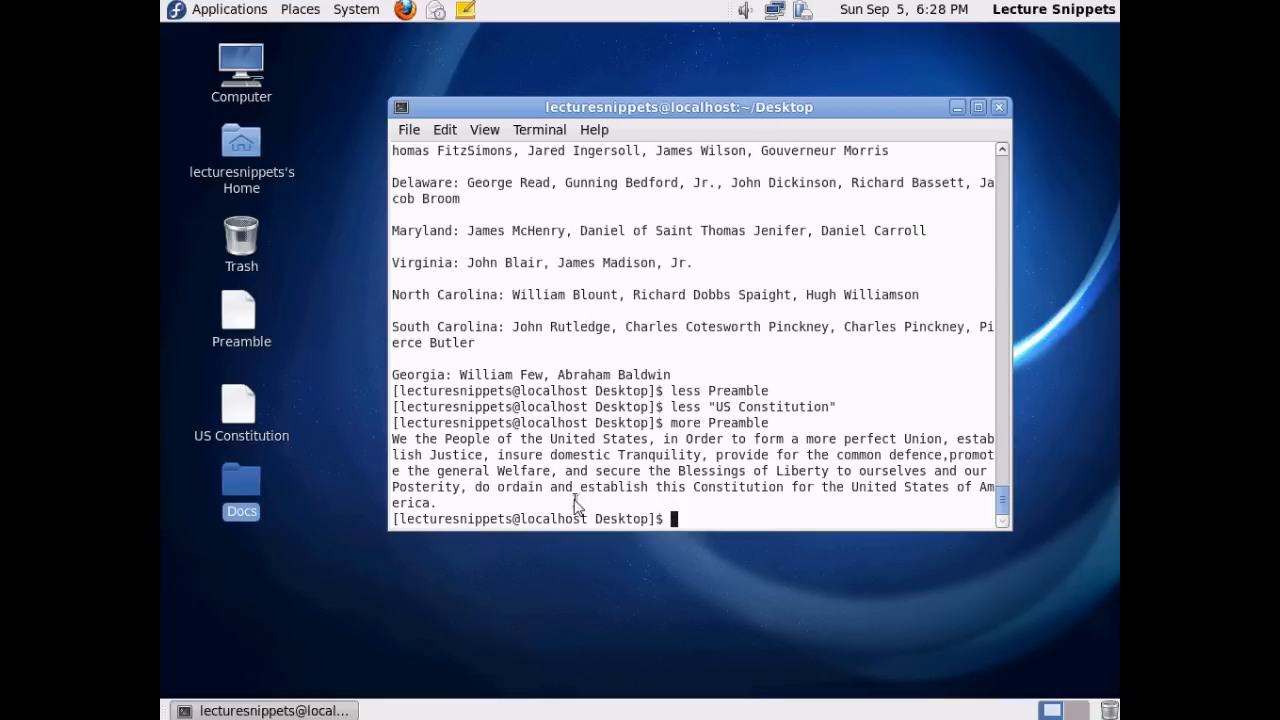
mouse_move(650, 473)
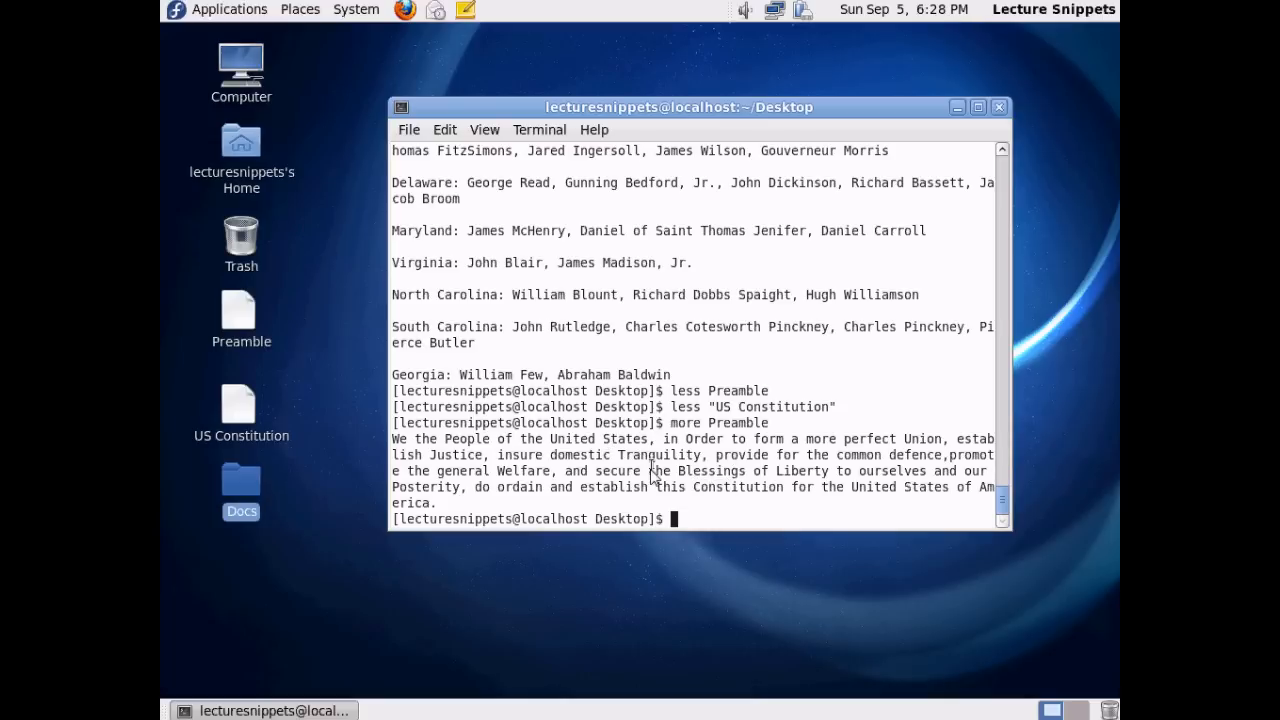
mouse_move(478, 447)
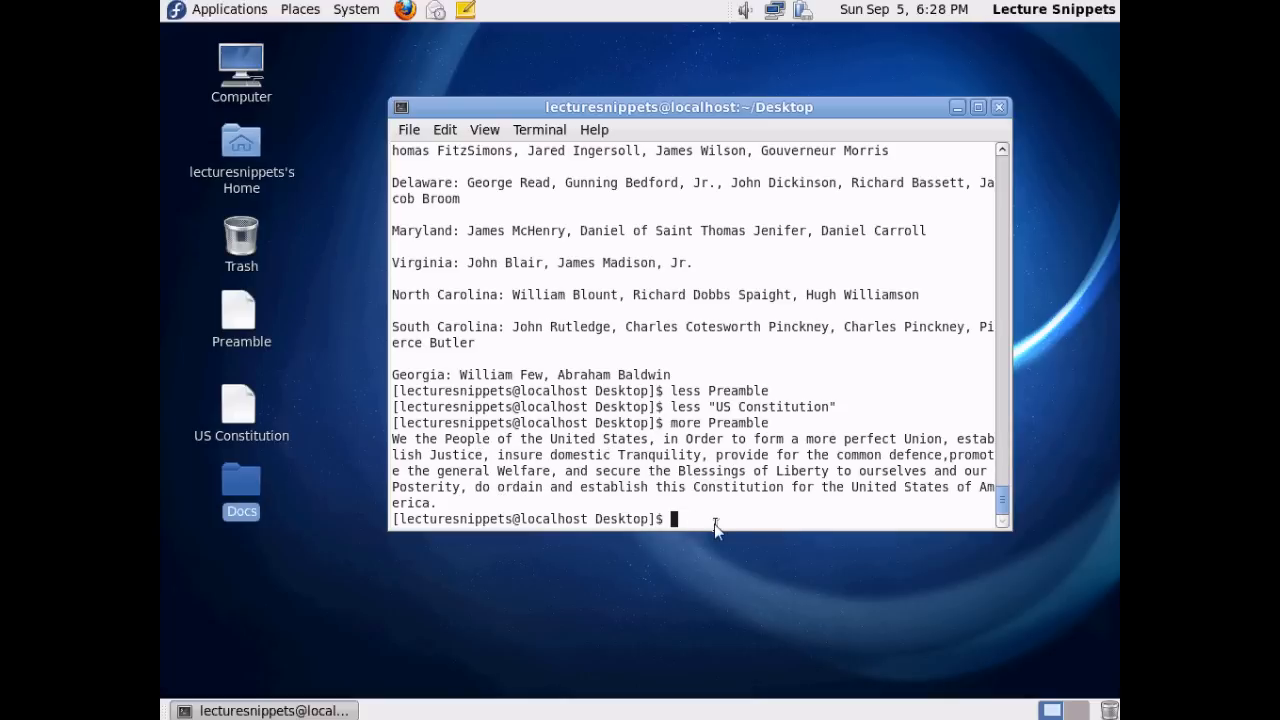
Step: Open "US Constitution" in more, showing the first page at 4%
text(more)
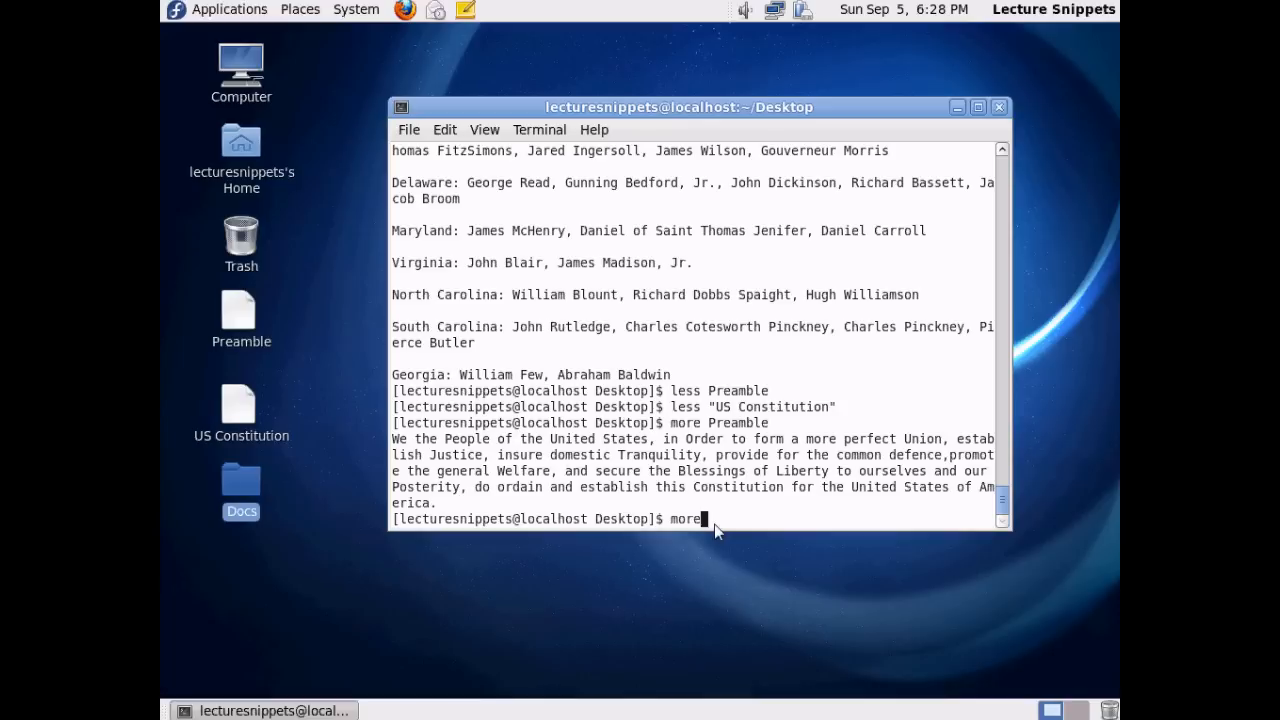
text("U)
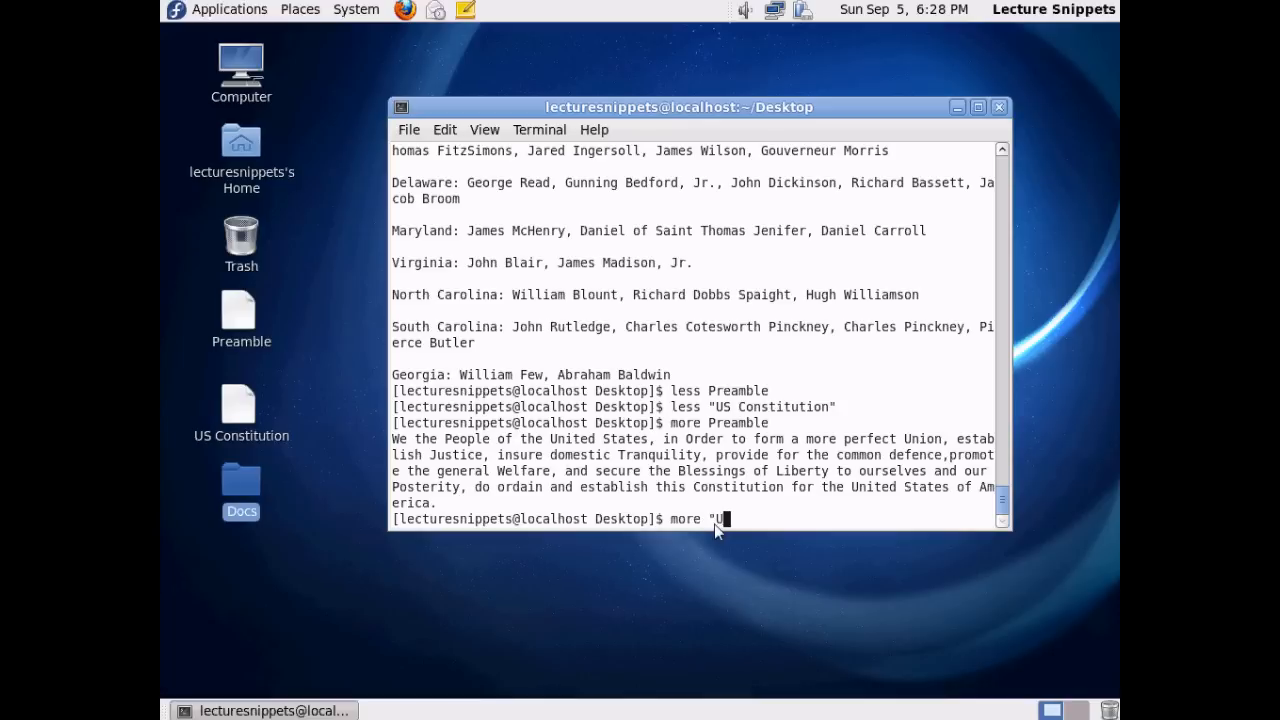
text(US Constitution")
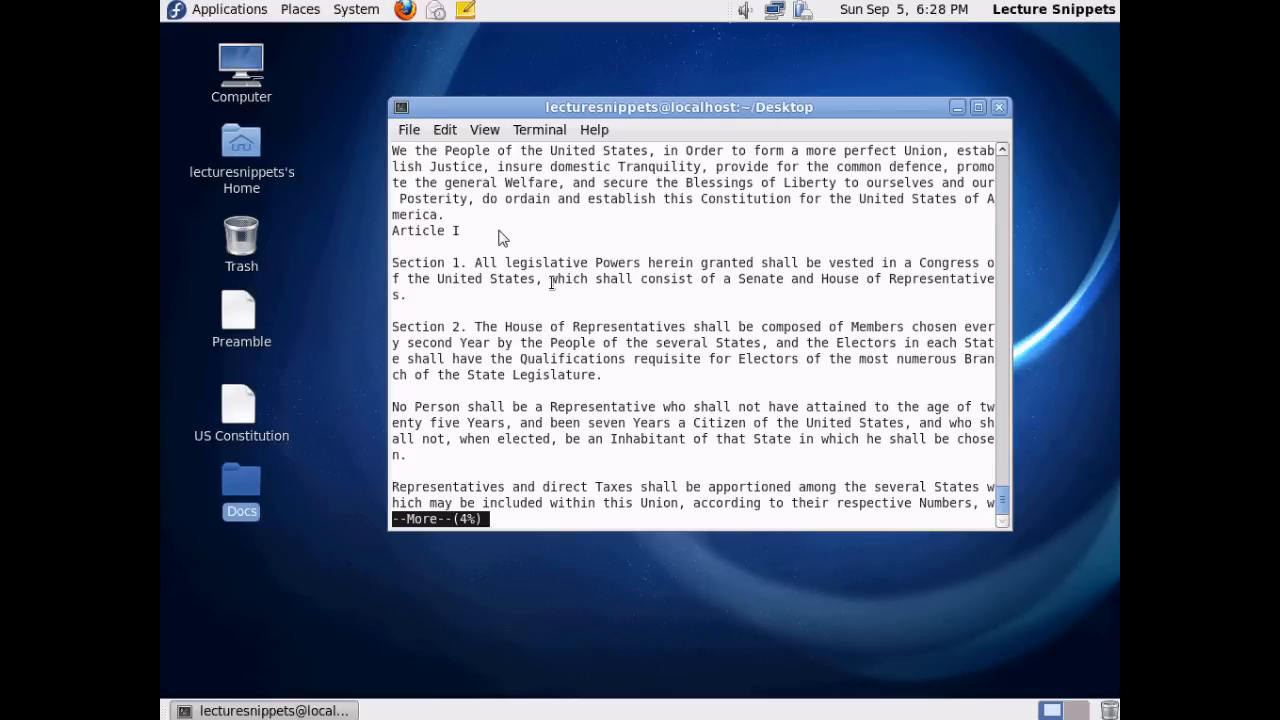
mouse_move(407, 172)
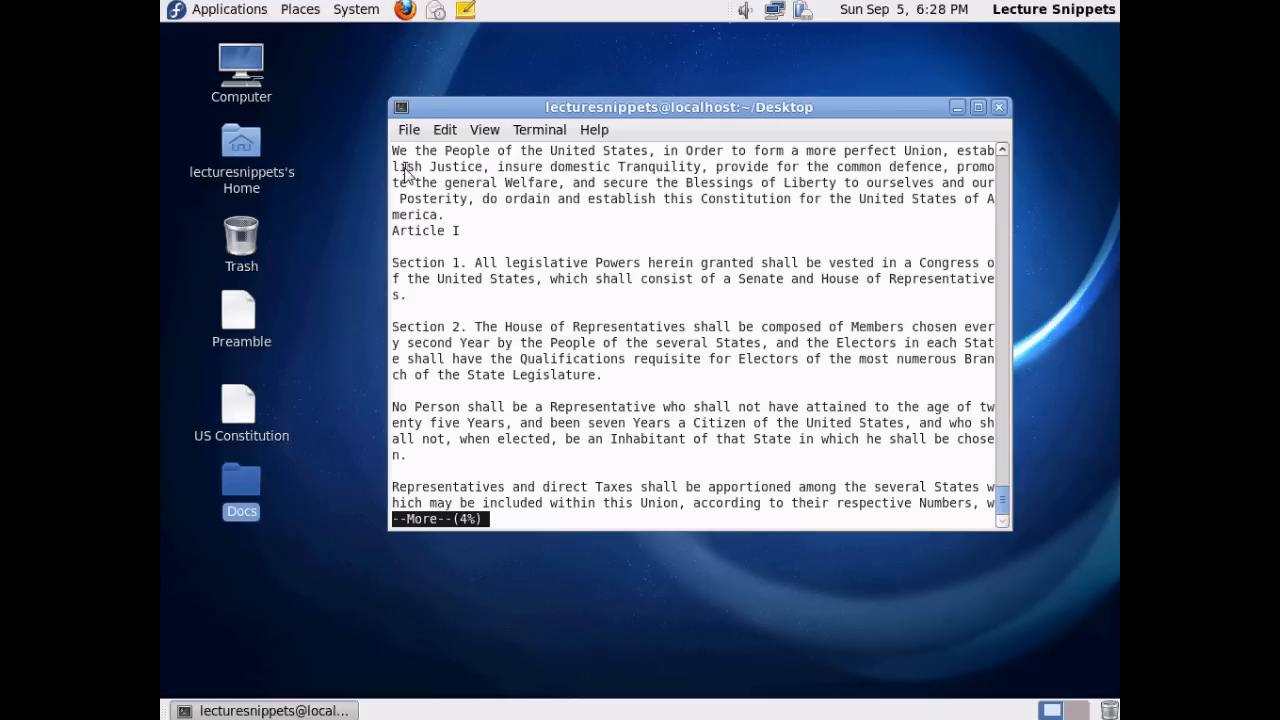
mouse_move(448, 375)
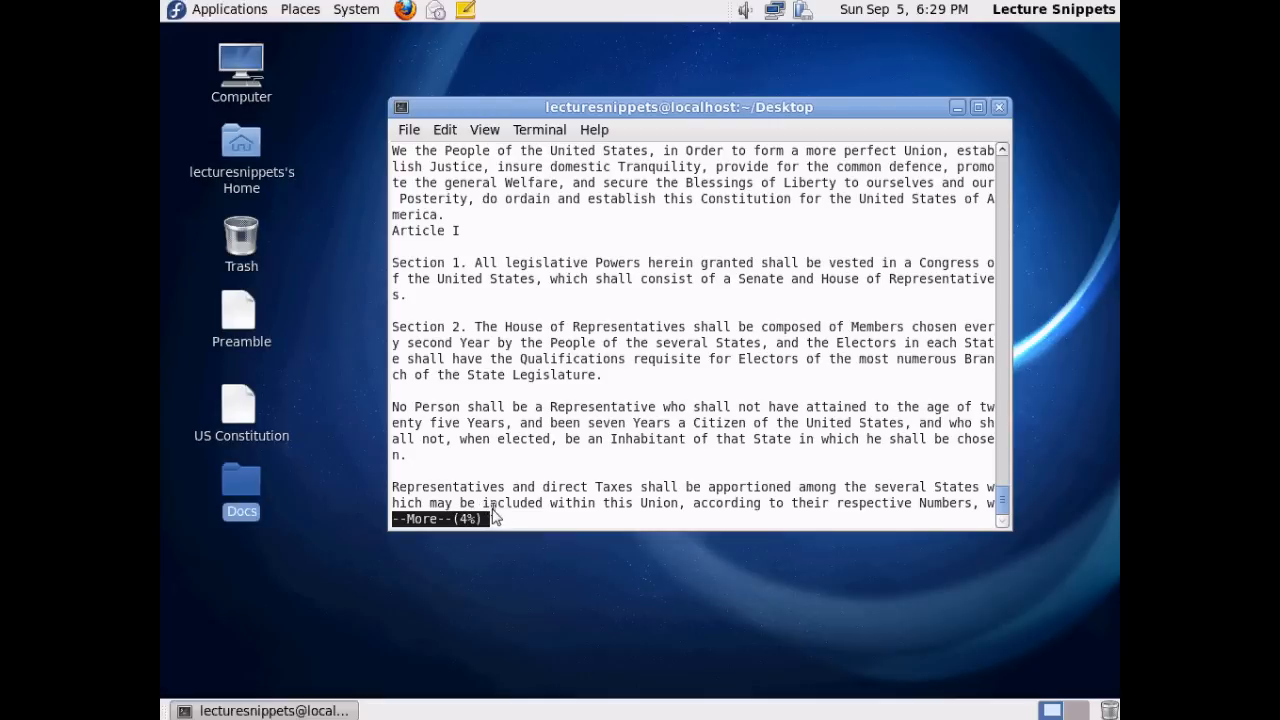
mouse_move(513, 516)
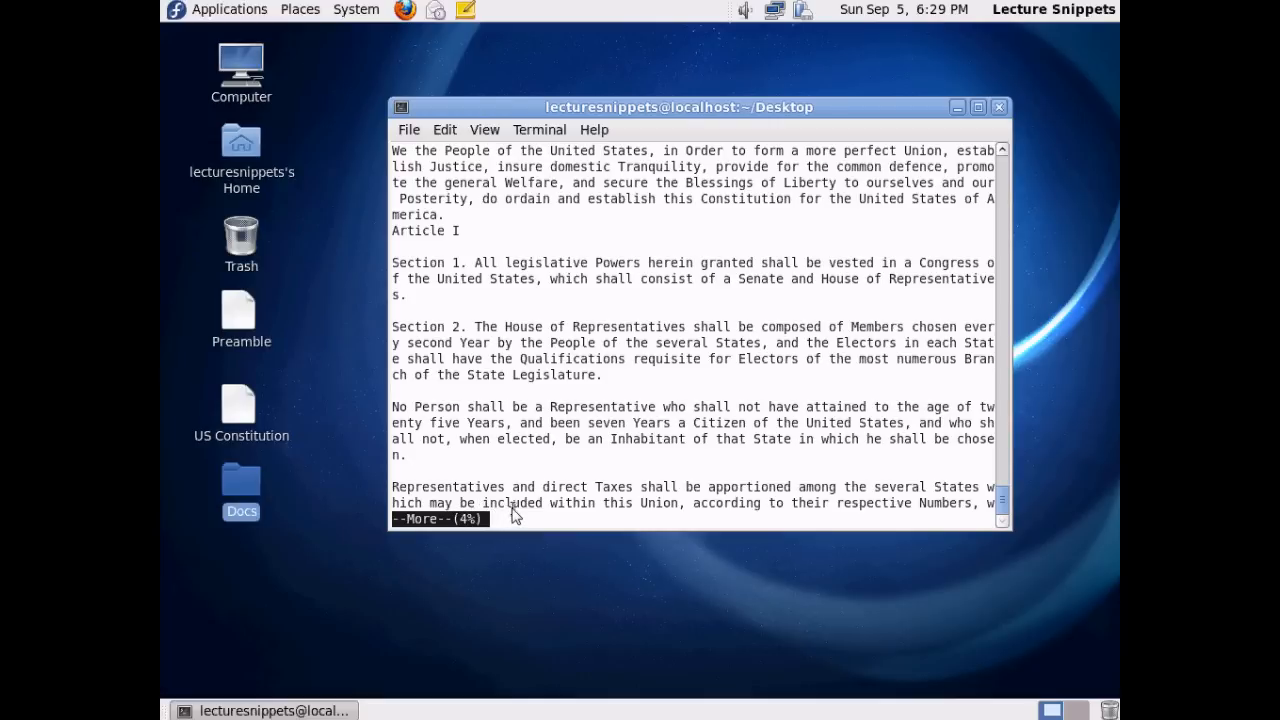
Step: Page forward four times to Article II's opening at 51%
key(space)
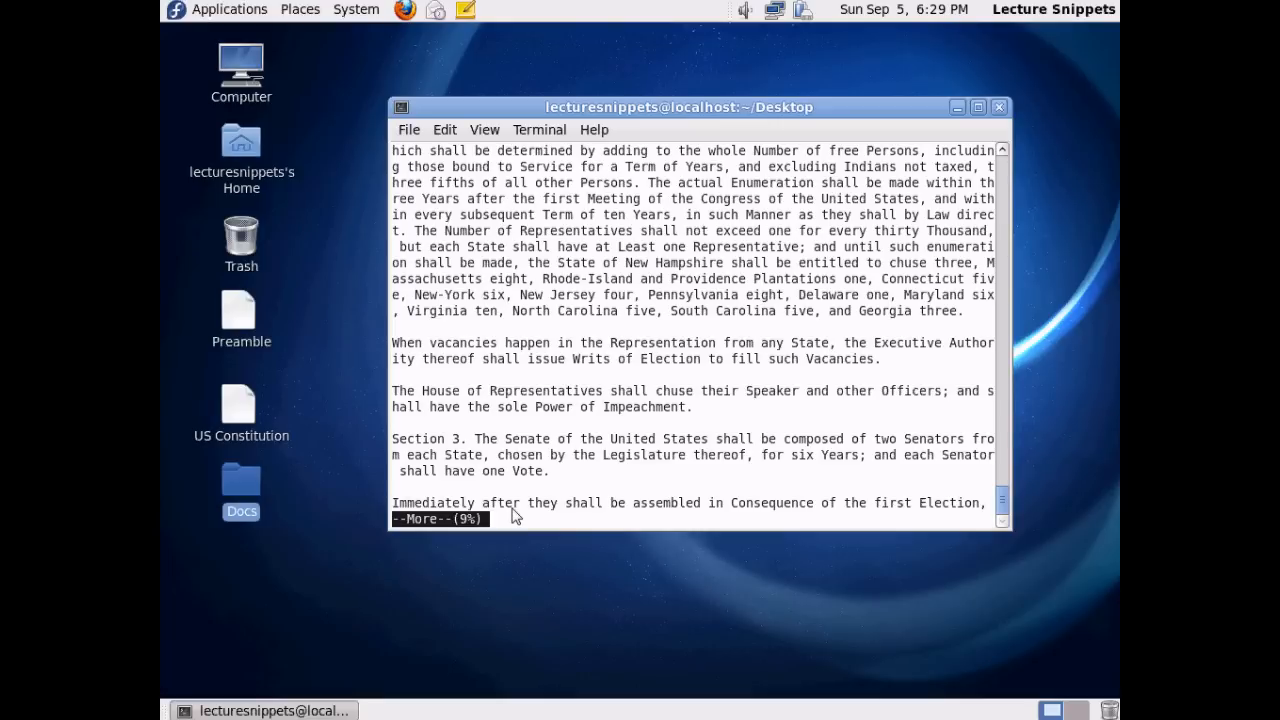
key(space)
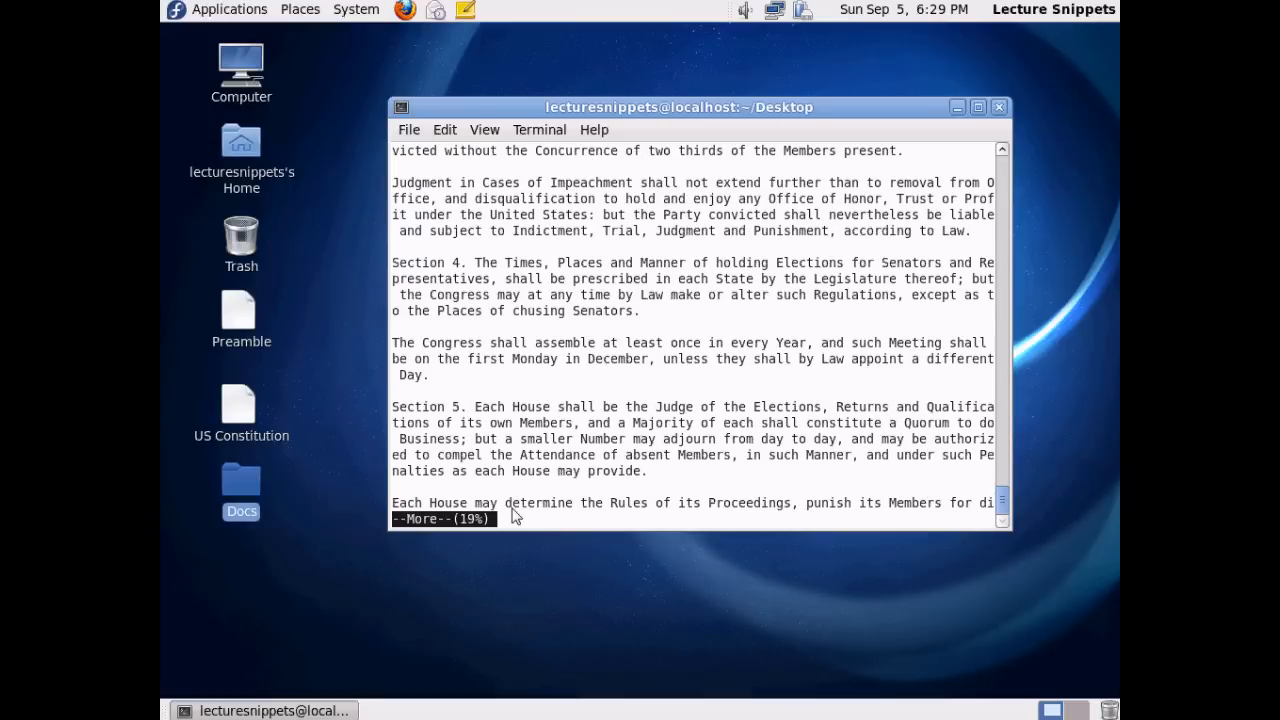
key(space)
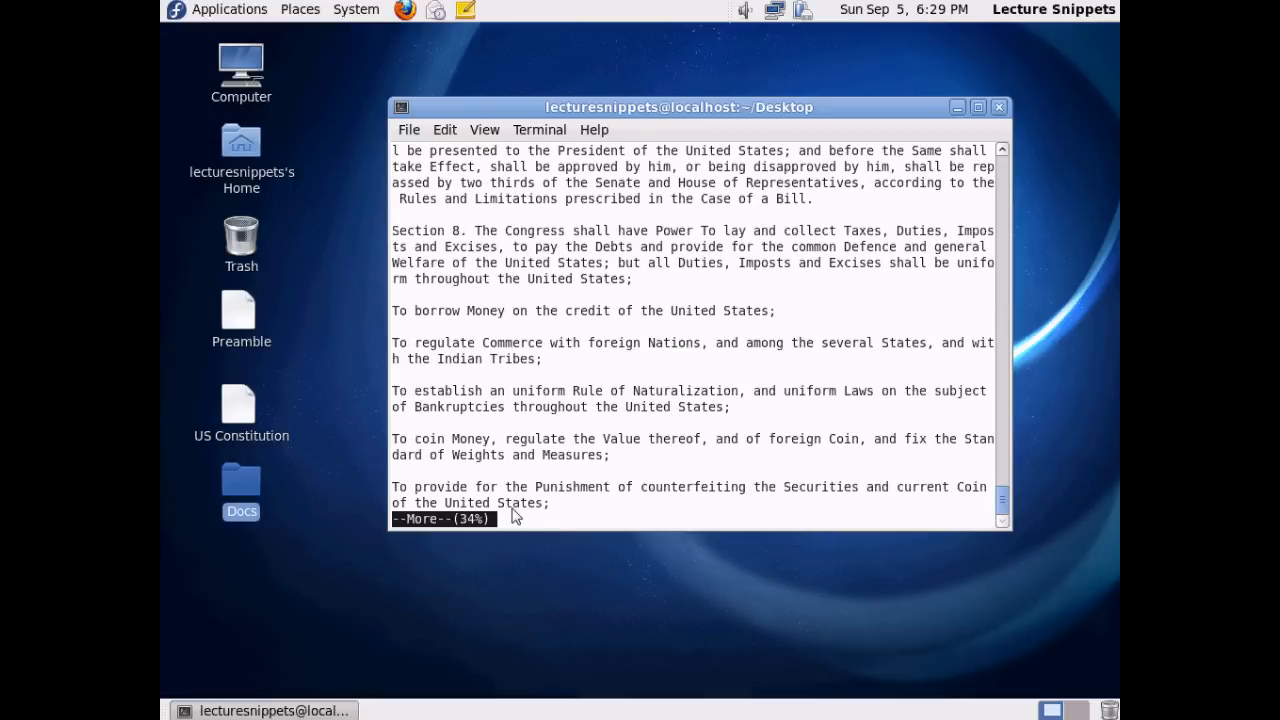
key(space)
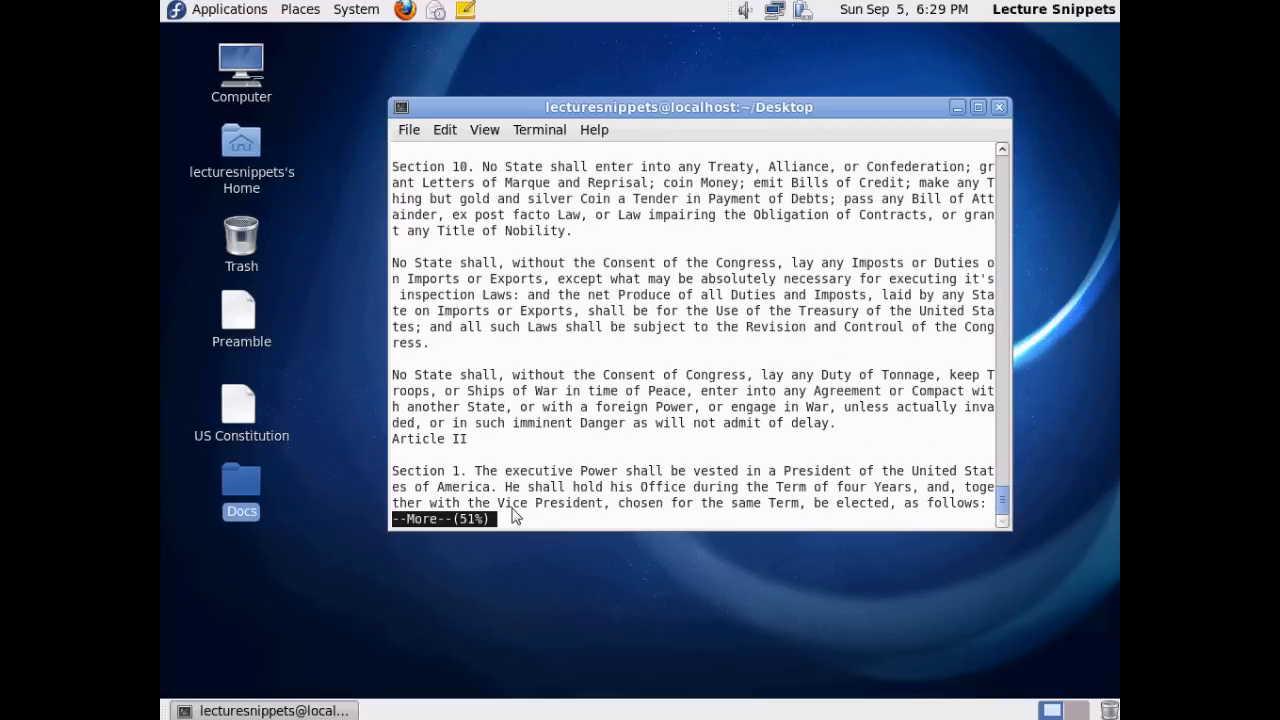